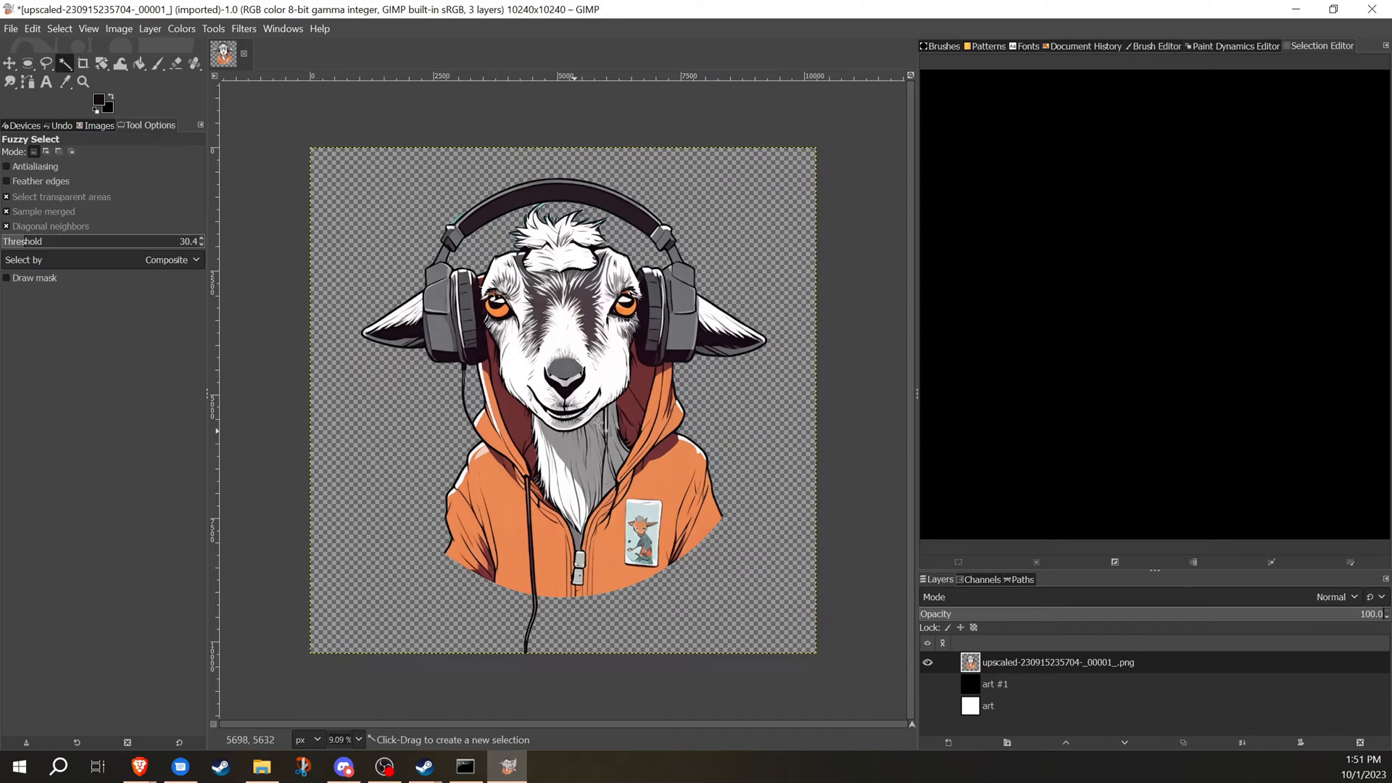
pyautogui.moveTo(599, 422)
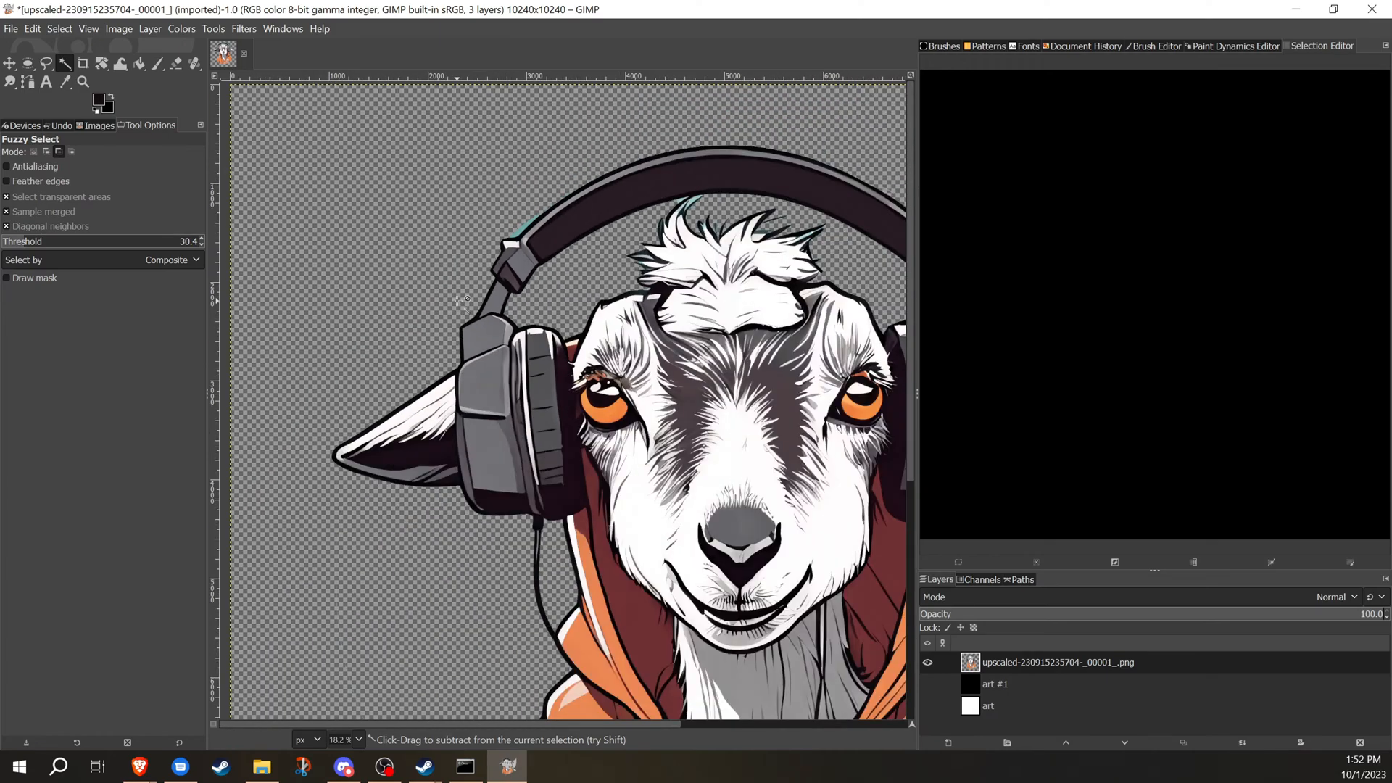
# Add an alpha channel to the goat layer and create a new filled 'art' layer beneath it.
pyautogui.click(926, 683)
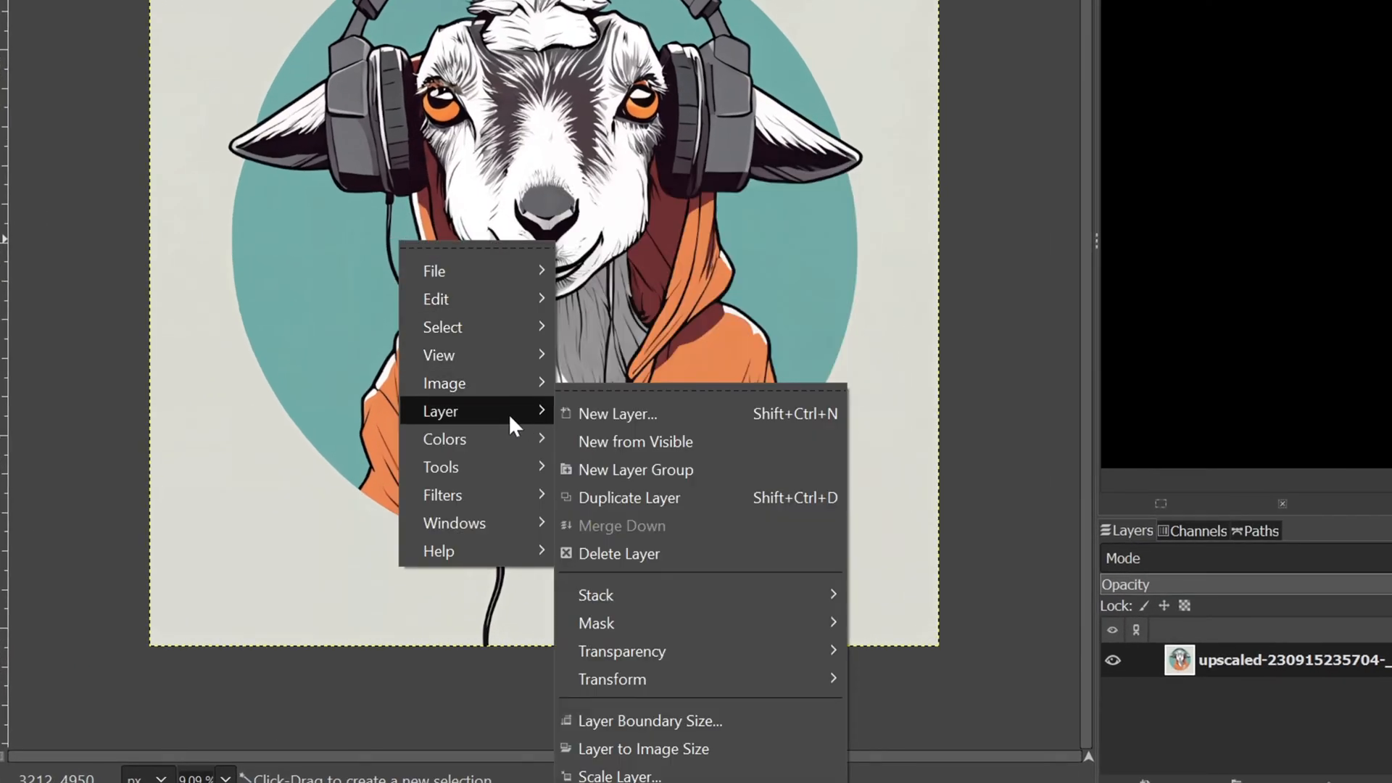
pyautogui.moveTo(622, 651)
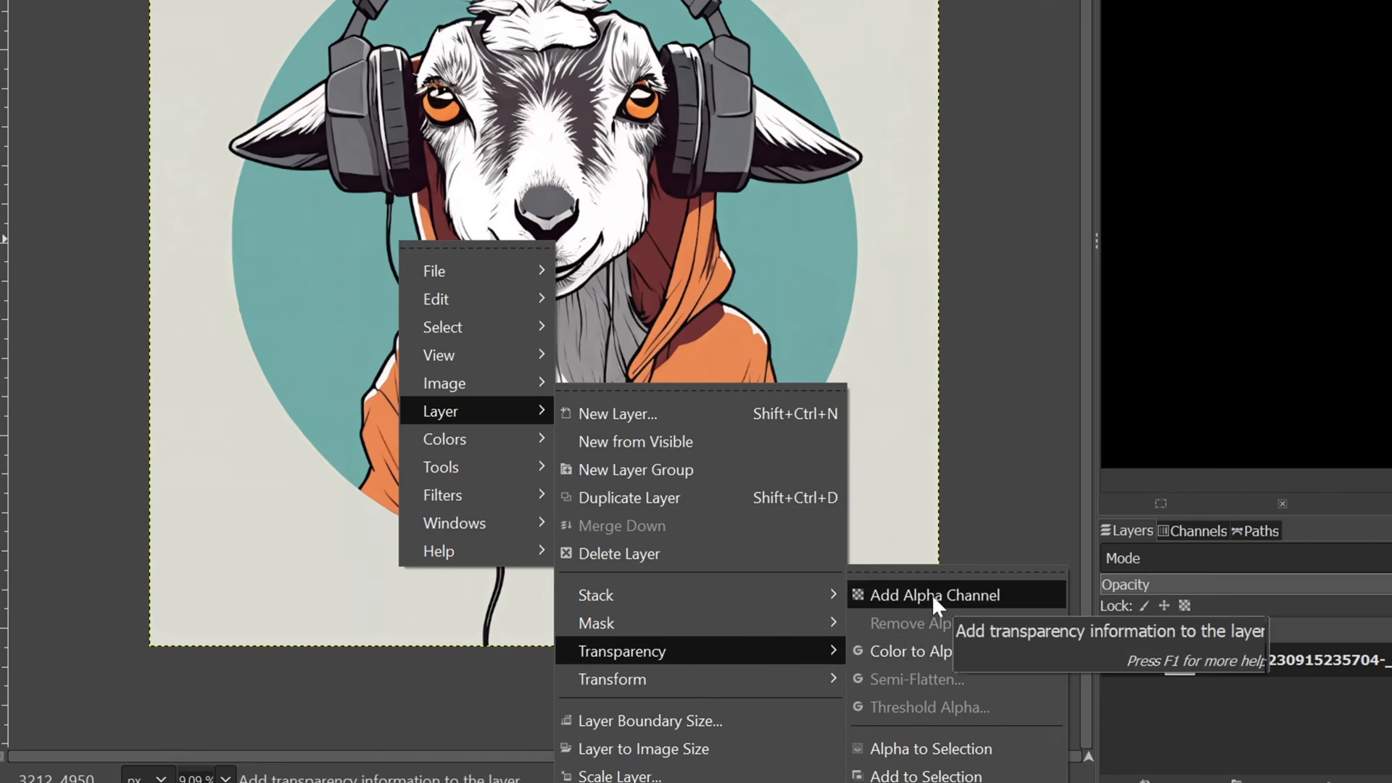
pyautogui.click(931, 595)
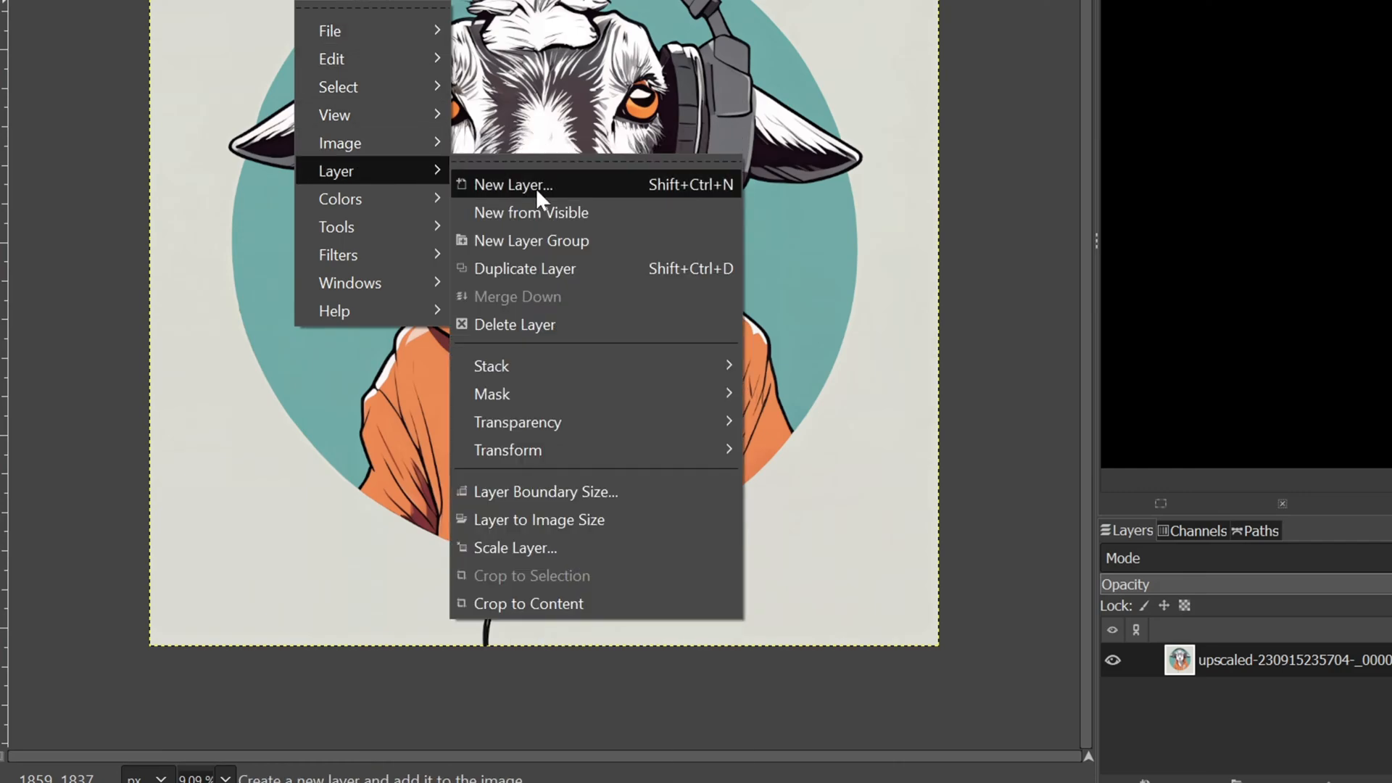
pyautogui.click(512, 184)
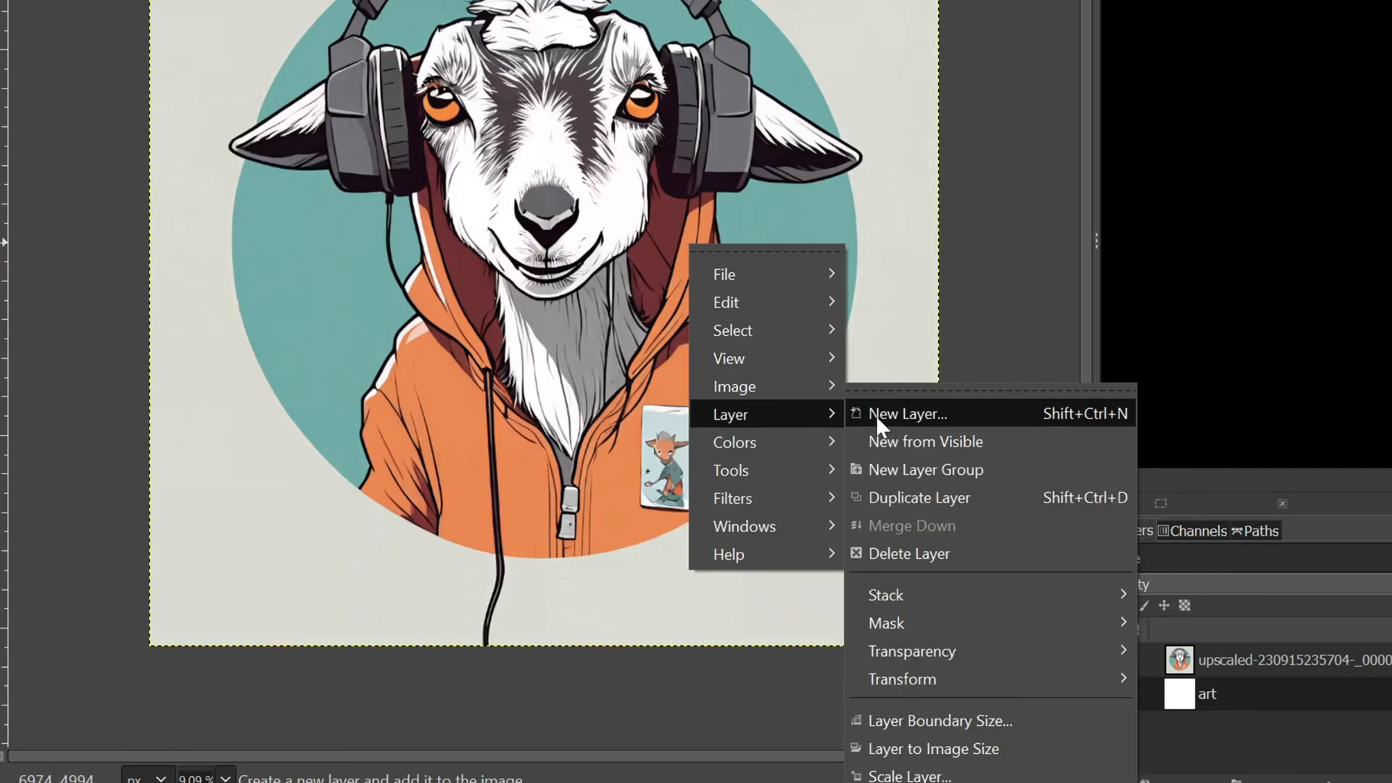
pyautogui.click(906, 414)
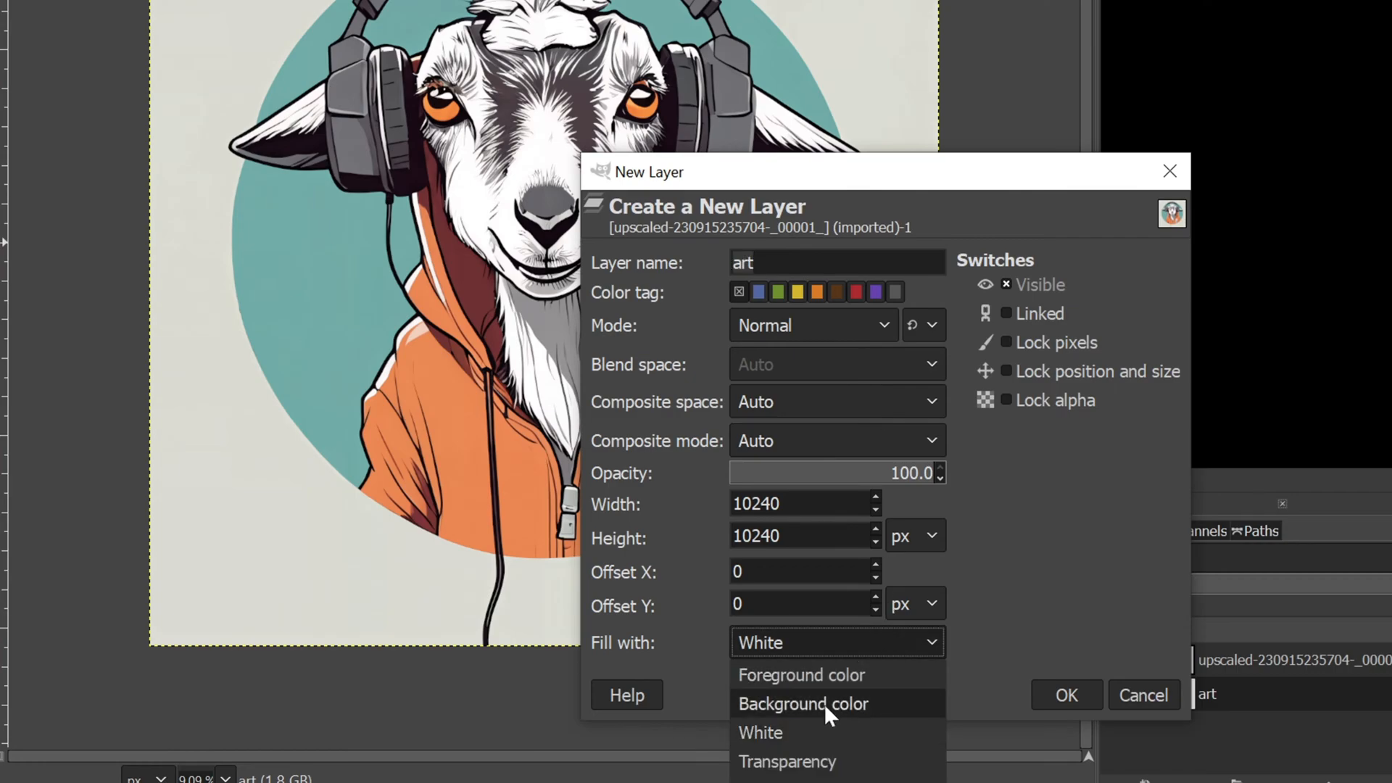
pyautogui.click(1066, 695)
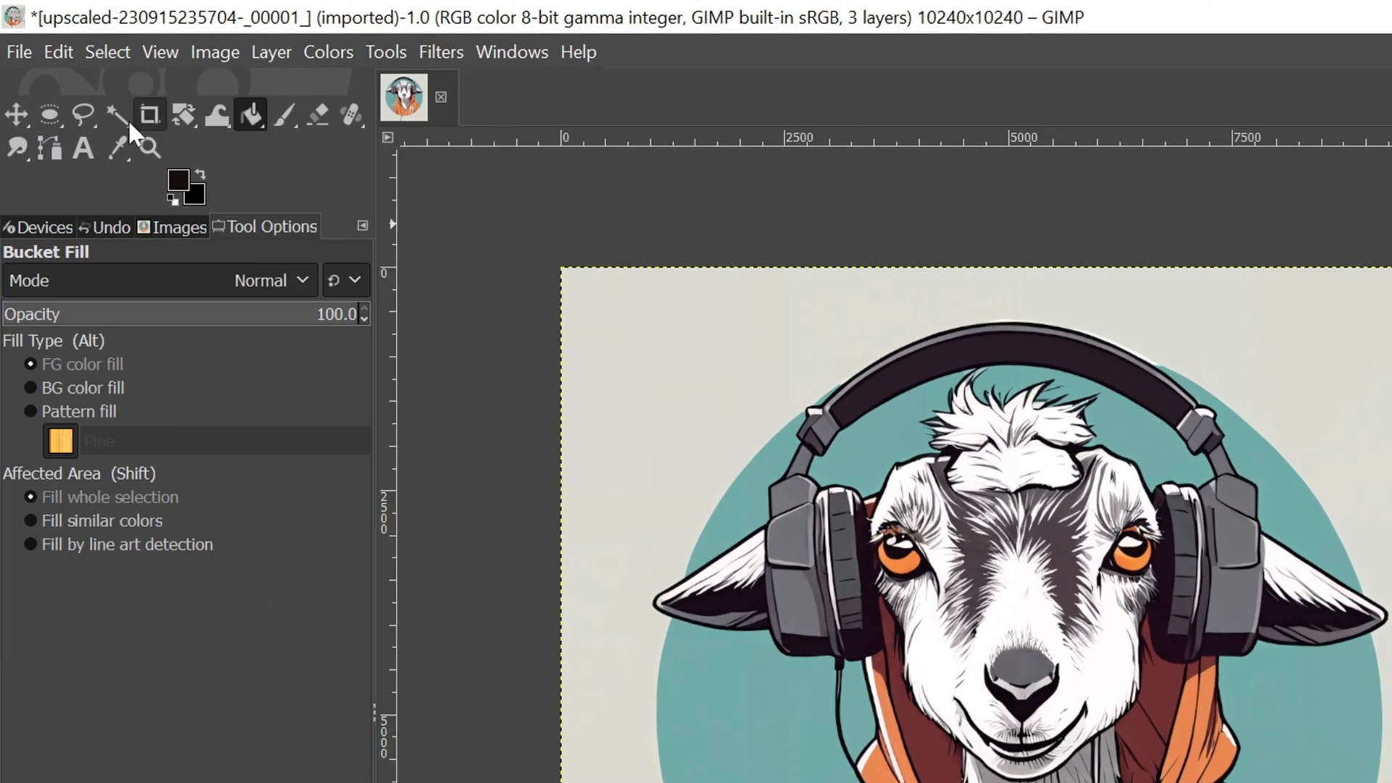
# Make Fuzzy Select the active tool with threshold 30.4 and feathering off.
pyautogui.click(113, 116)
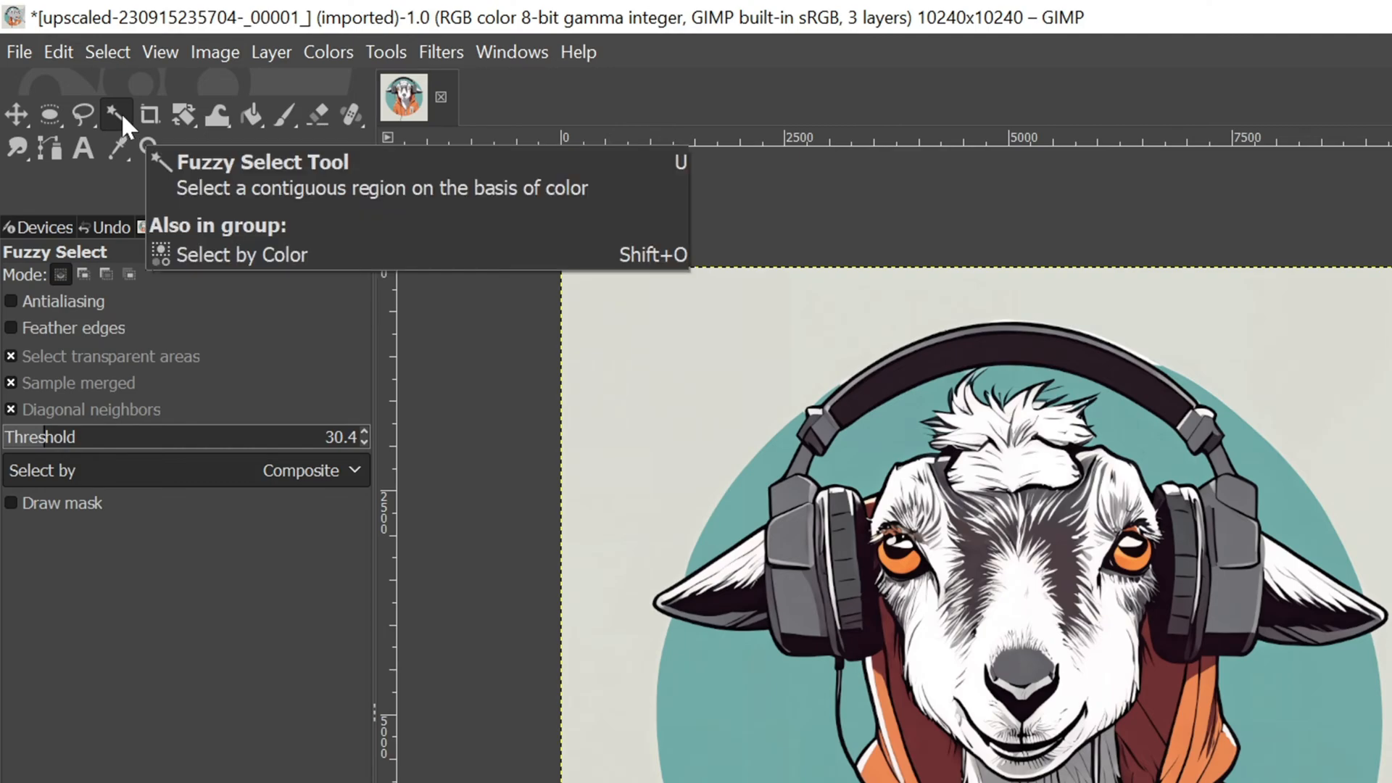
pyautogui.click(116, 116)
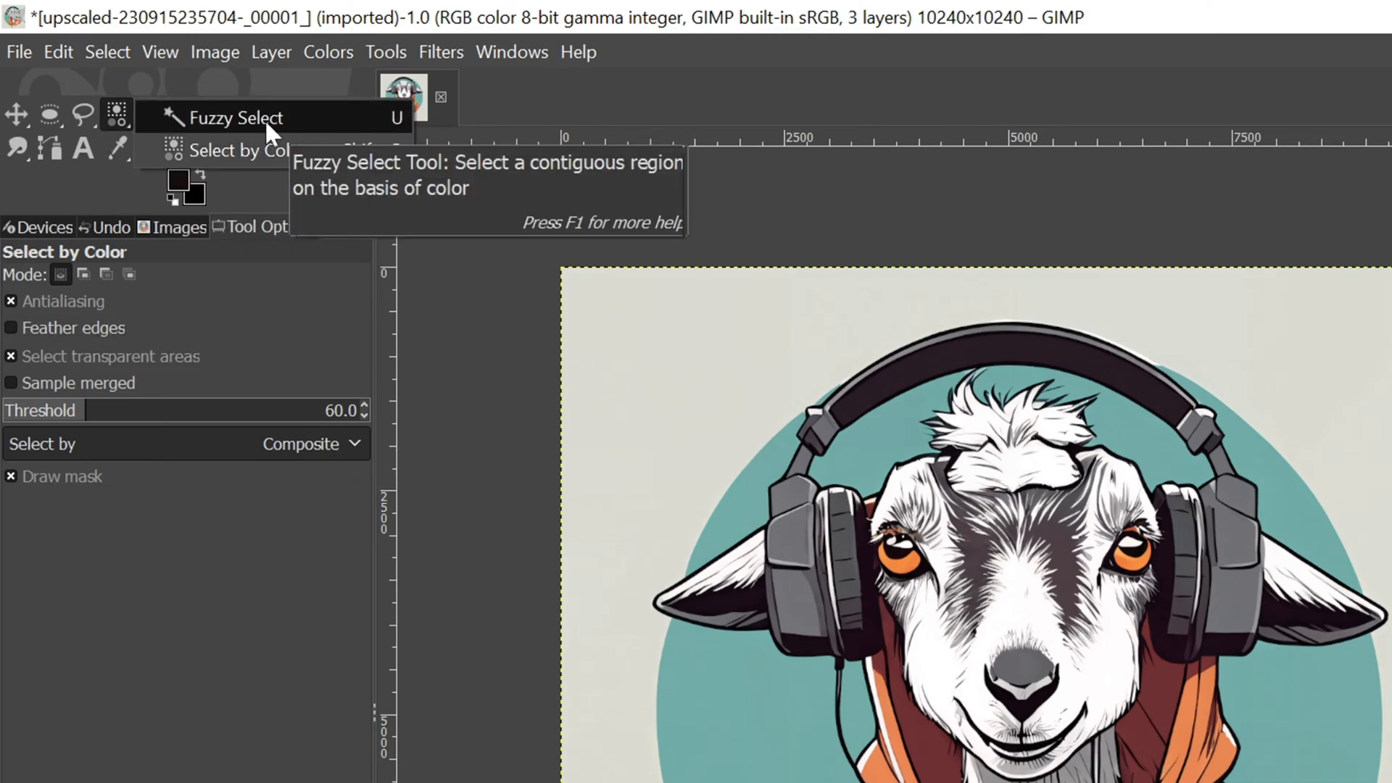
pyautogui.moveTo(401, 133)
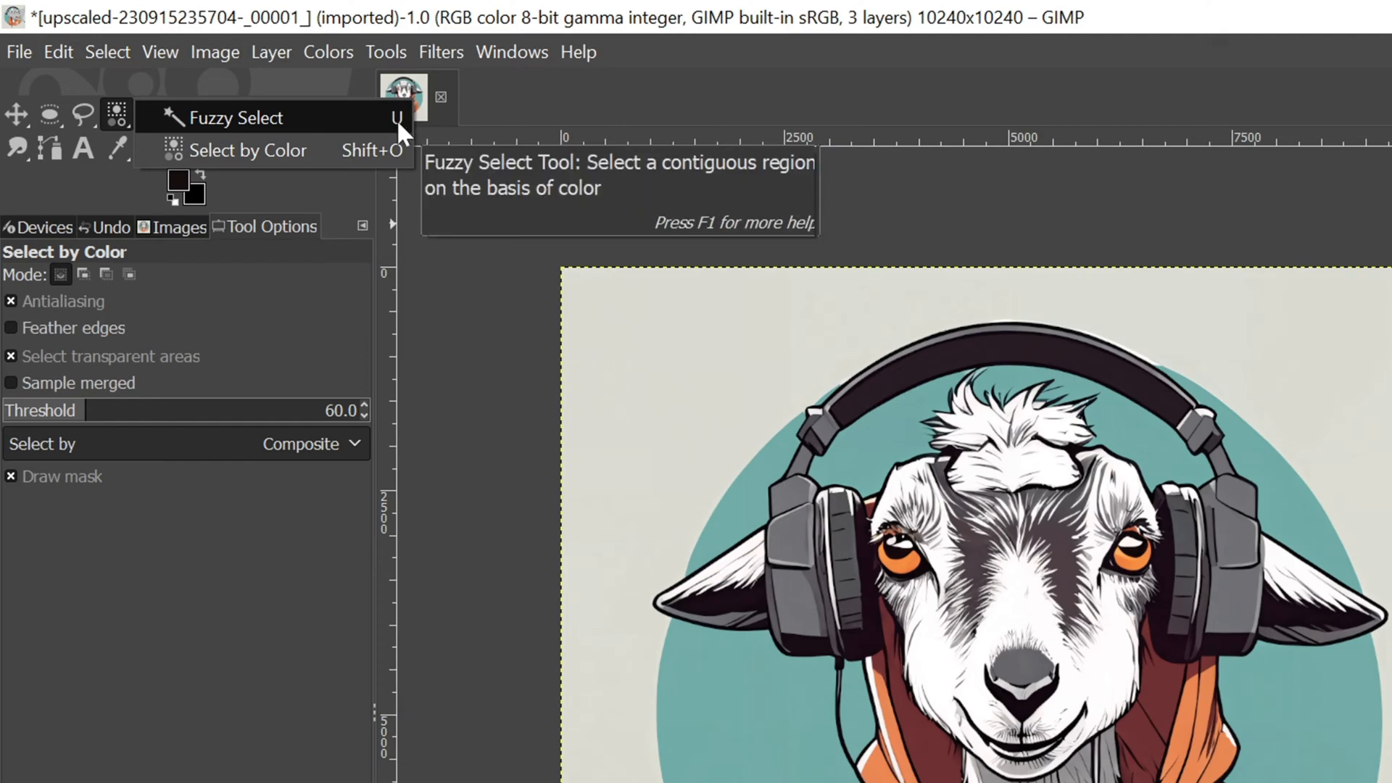
pyautogui.click(236, 118)
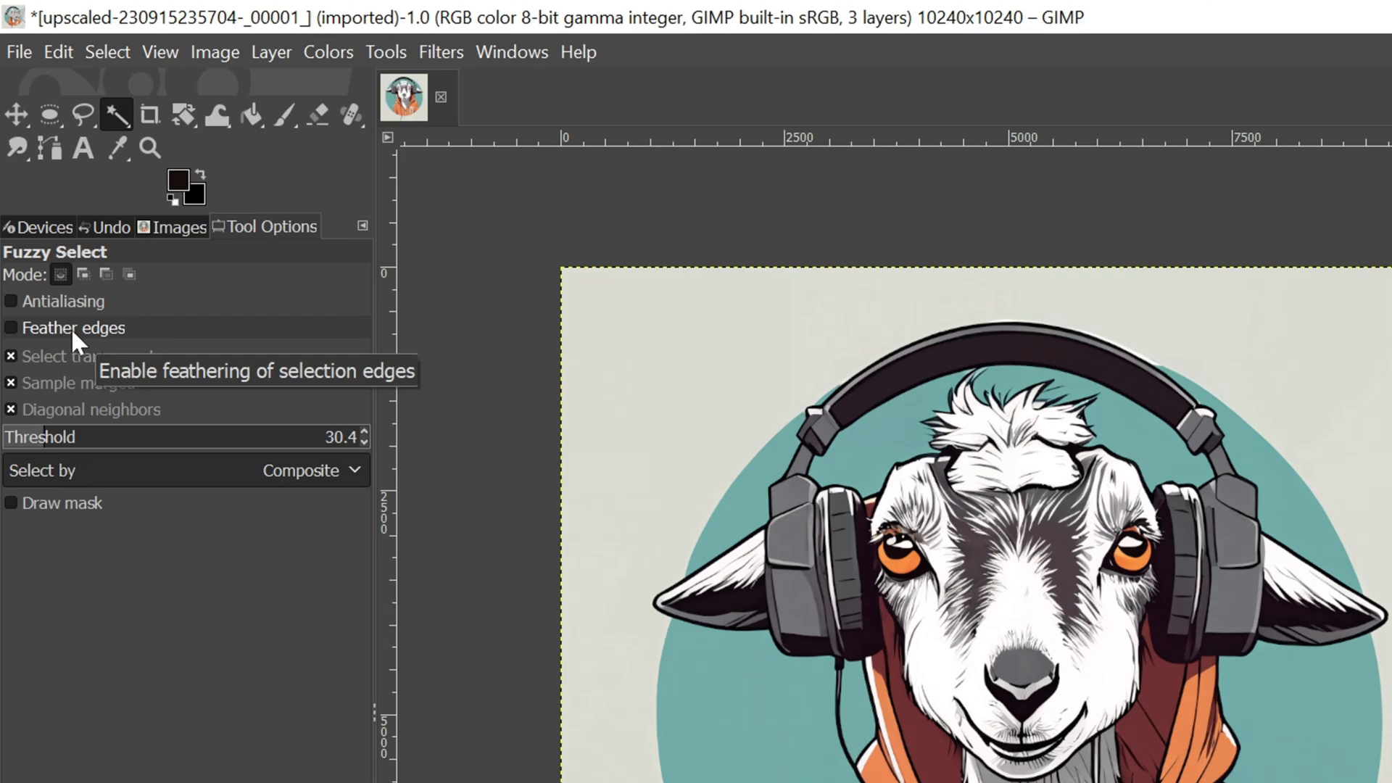
pyautogui.moveTo(369, 457)
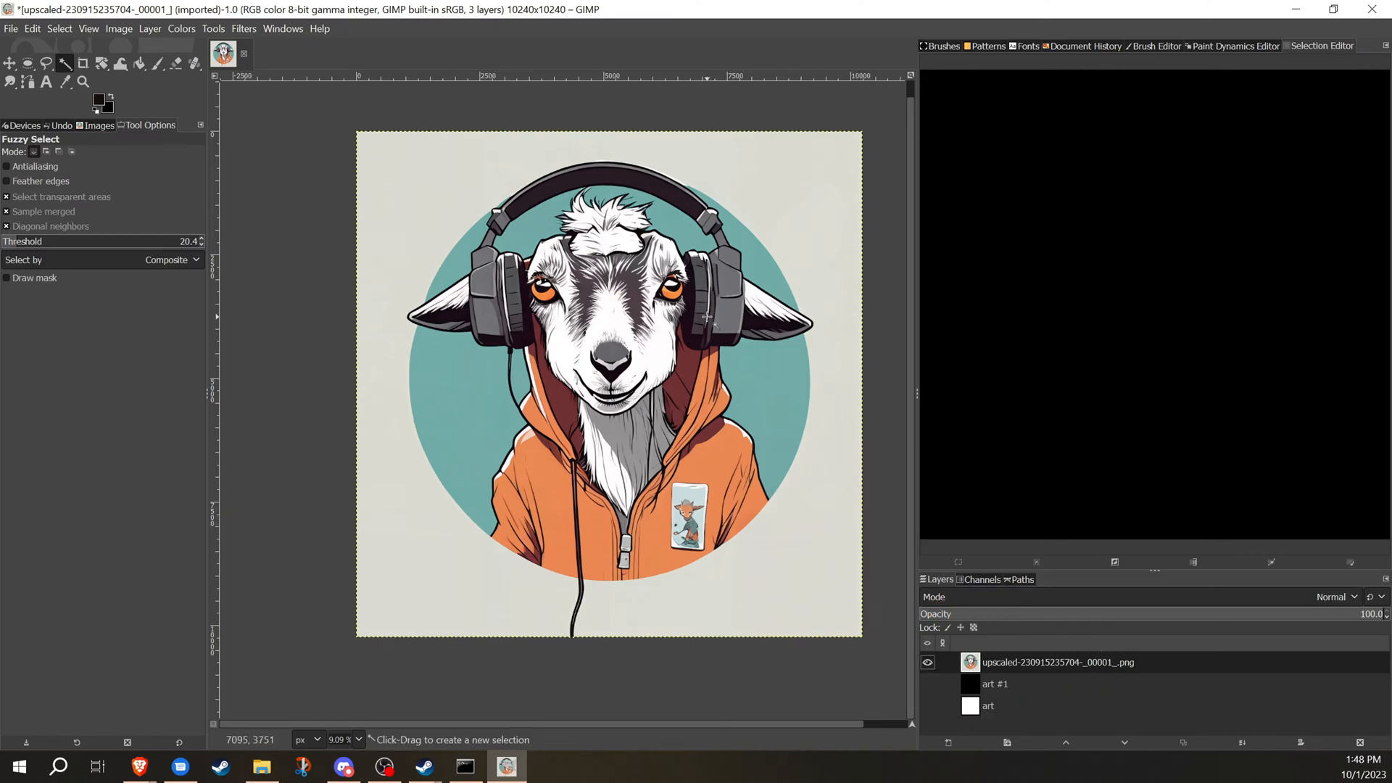
pyautogui.moveTo(711, 334)
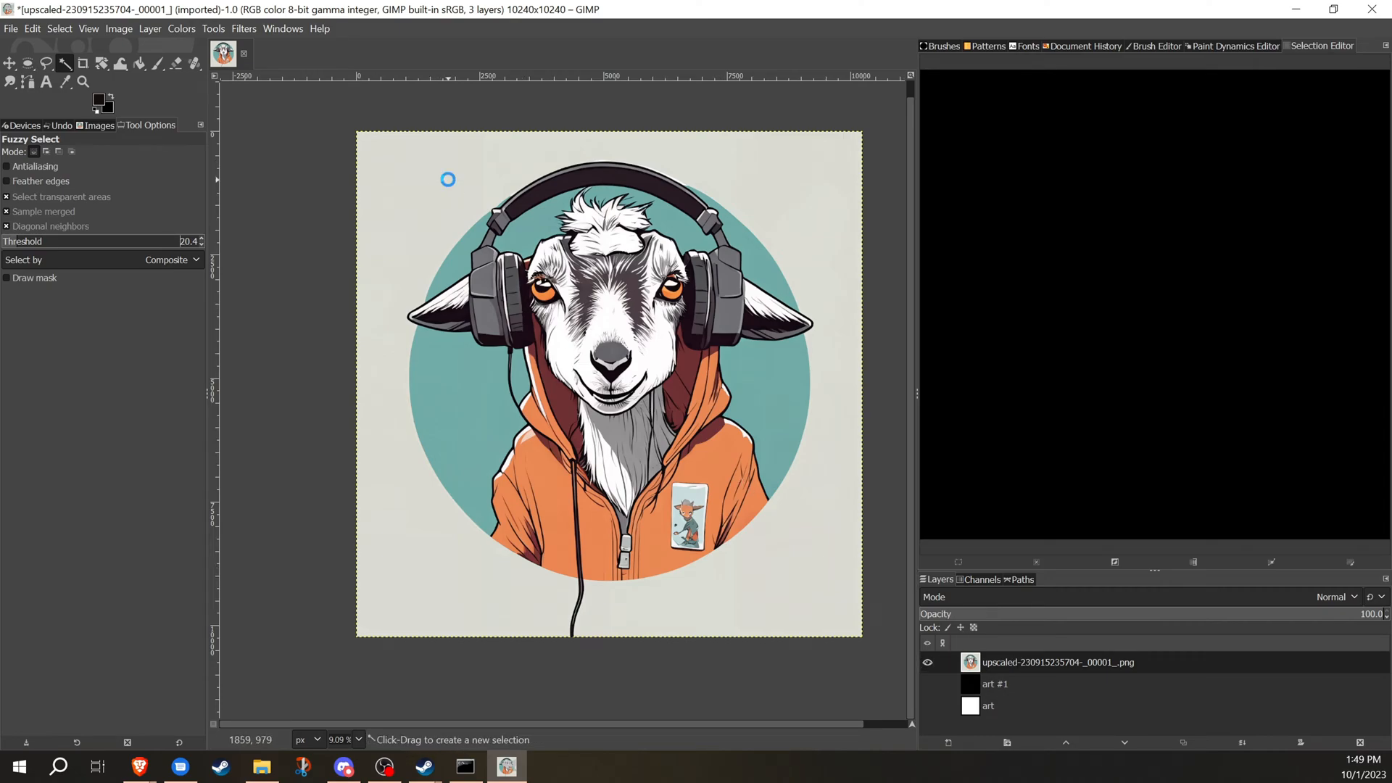
# Select the pale background around the teal circle, raising threshold to catch the headphone-band fringe.
pyautogui.click(542, 172)
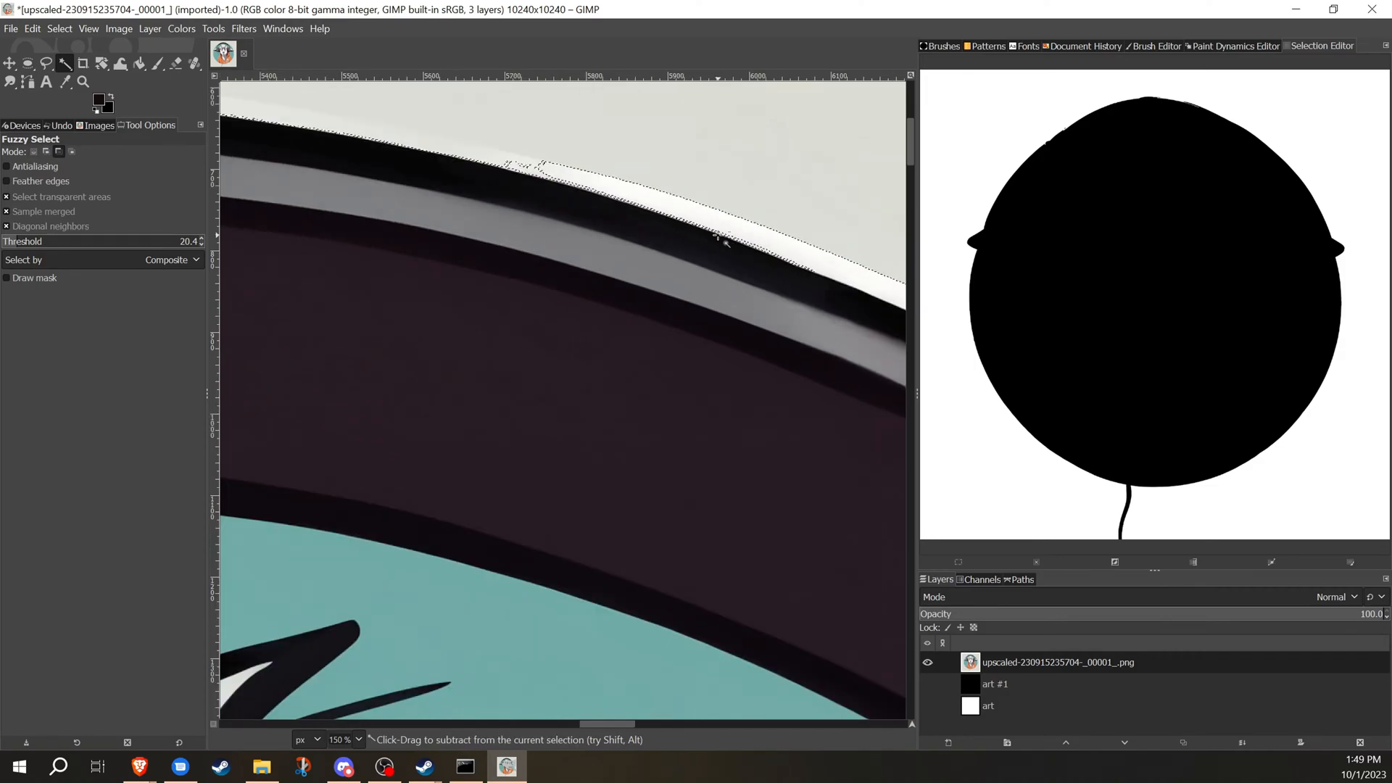
pyautogui.moveTo(707, 213)
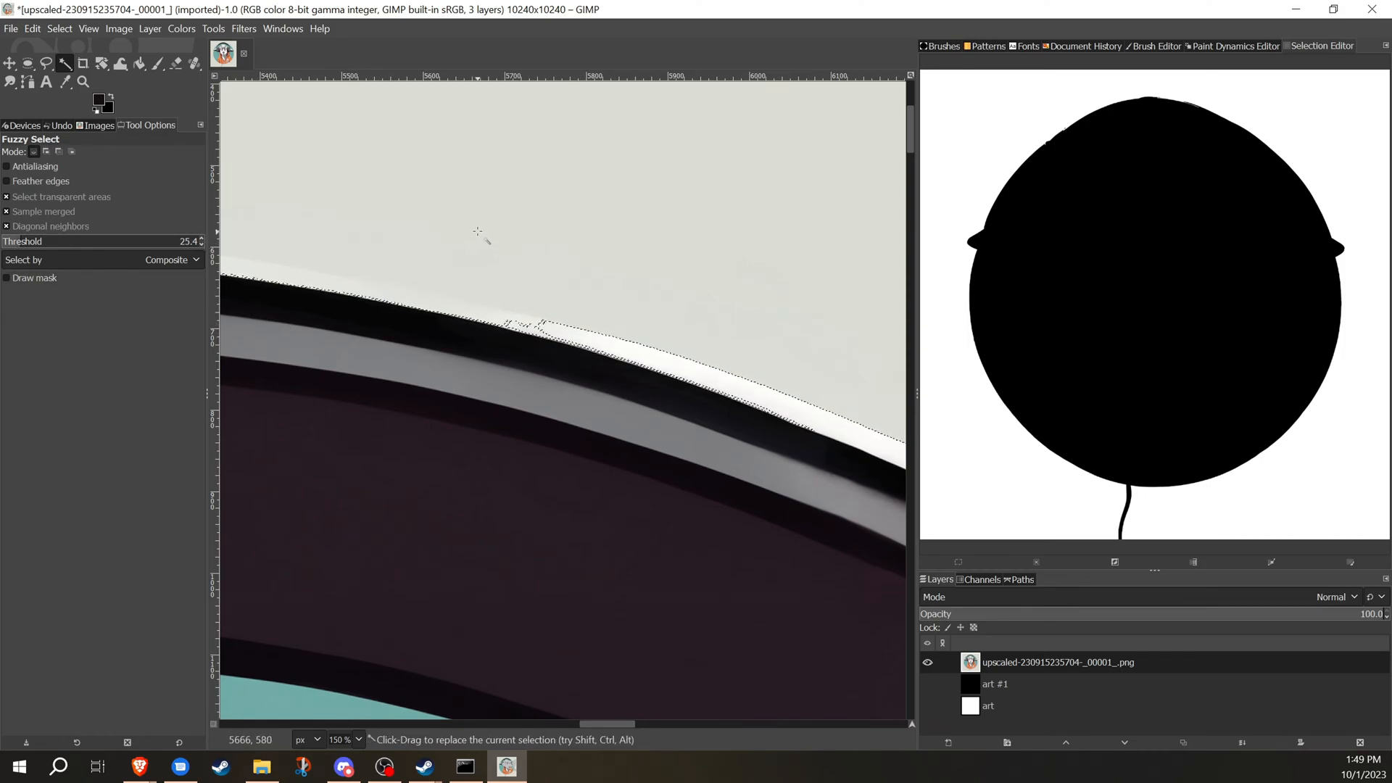
pyautogui.click(477, 232)
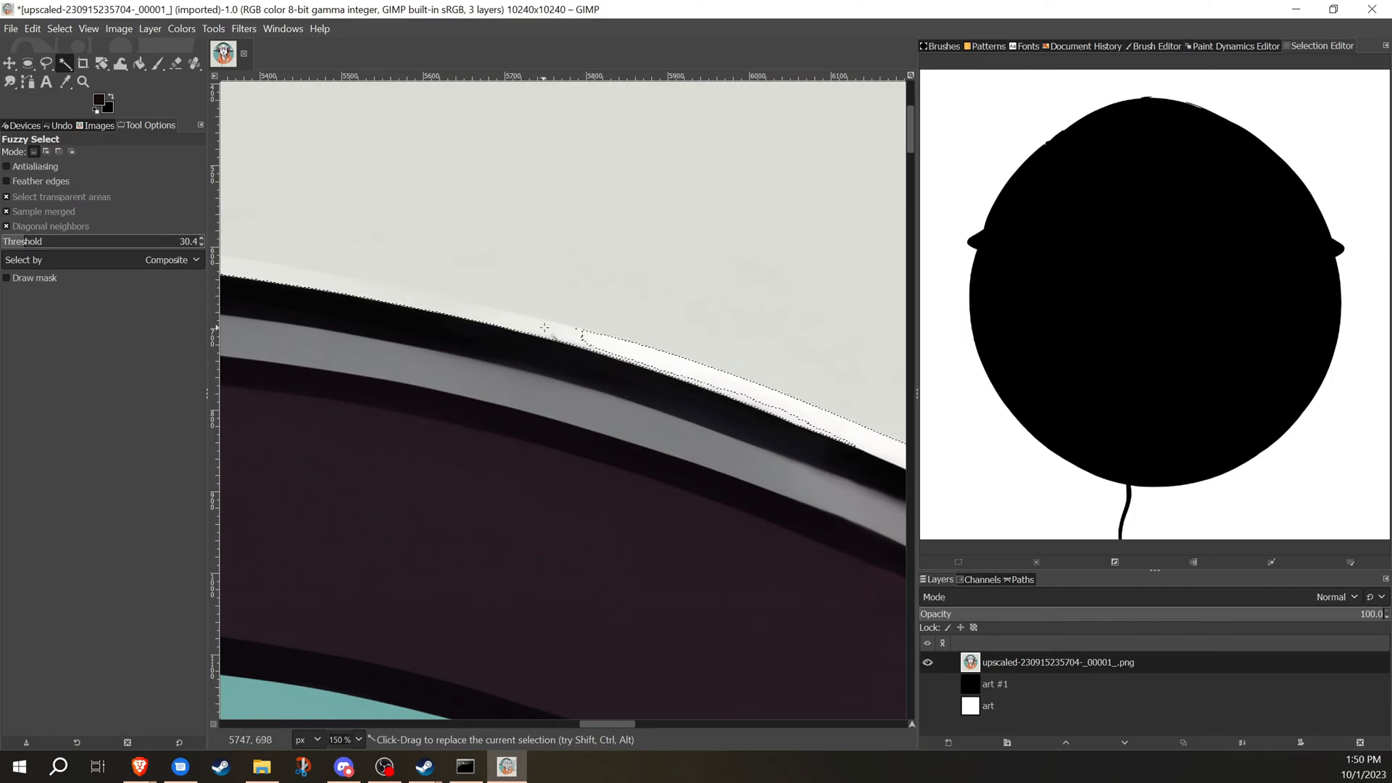
pyautogui.click(541, 276)
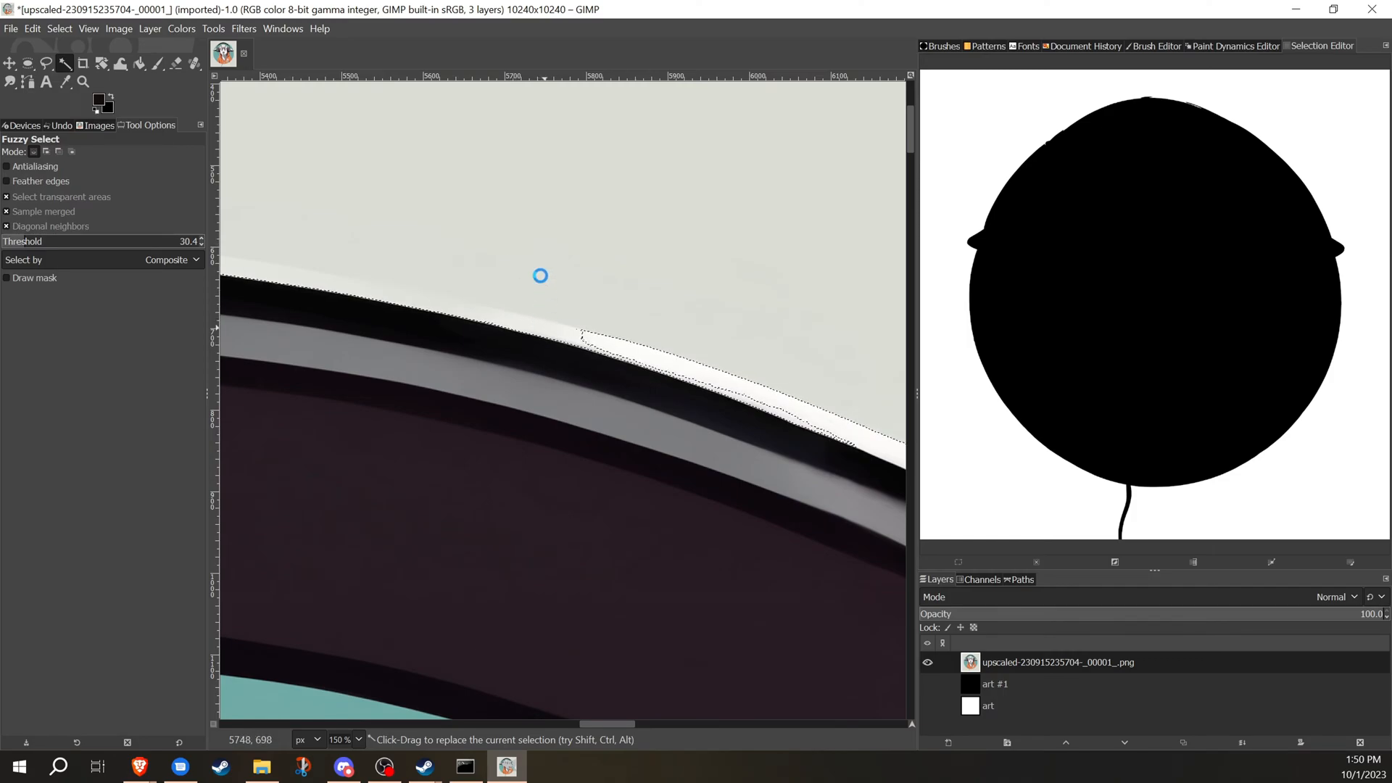
pyautogui.click(540, 276)
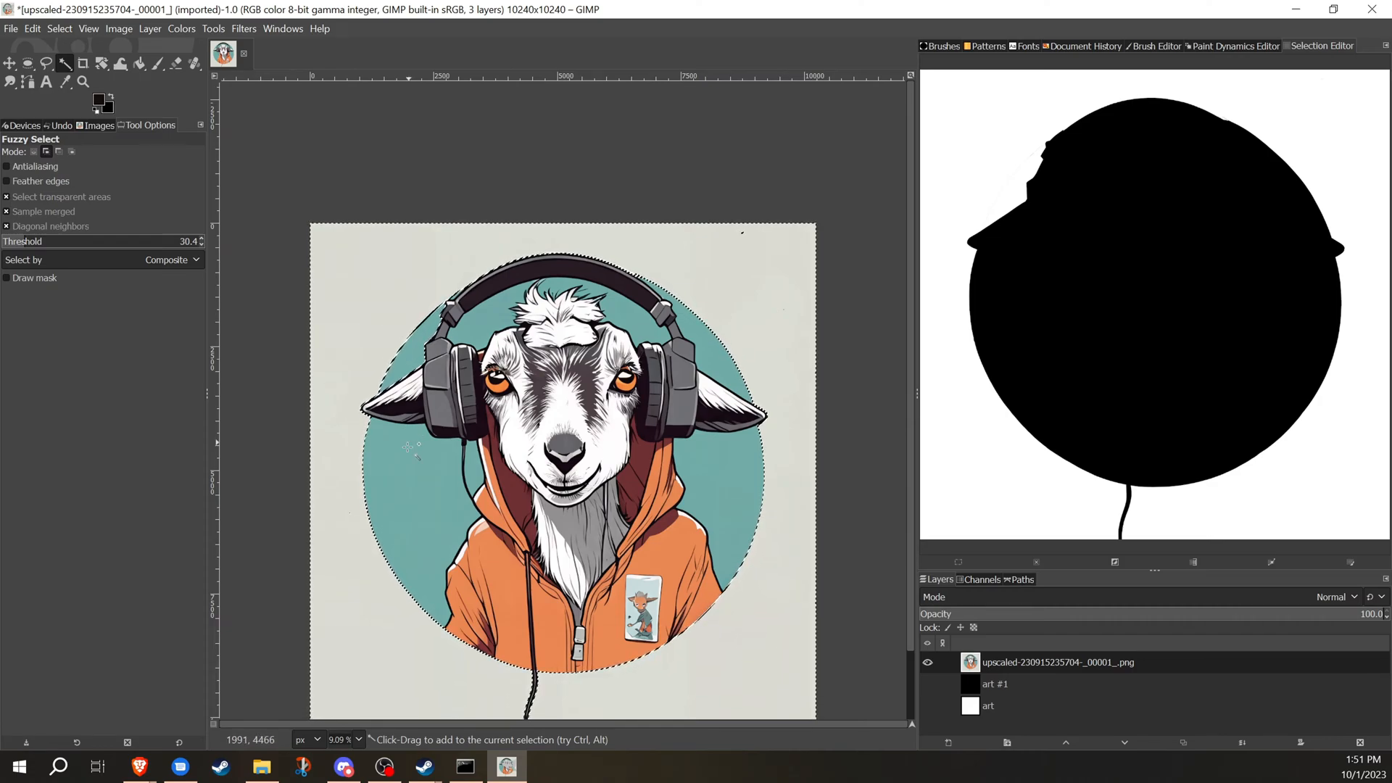
# Shift-add the teal circle to the selection and delete it so the goat sits on black.
pyautogui.click(409, 457)
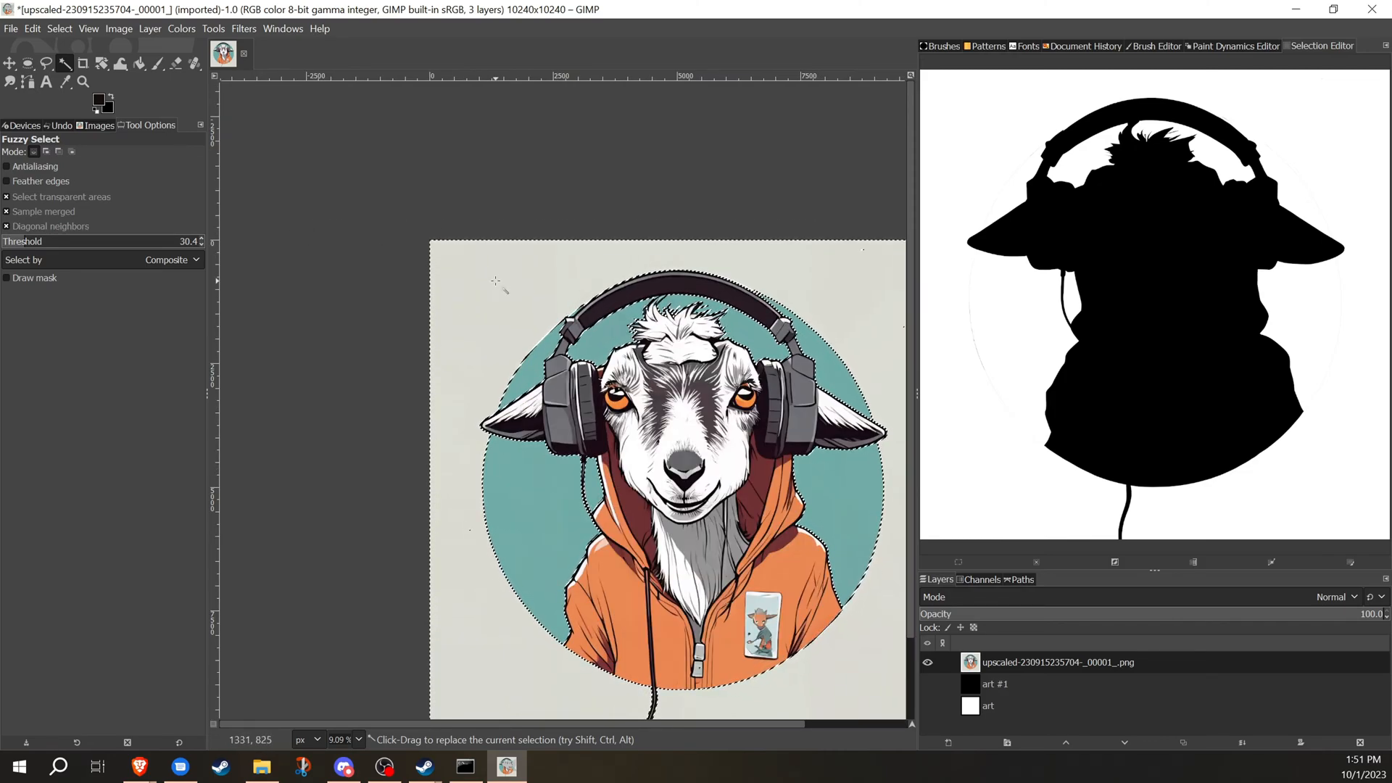
pyautogui.press('Delete')
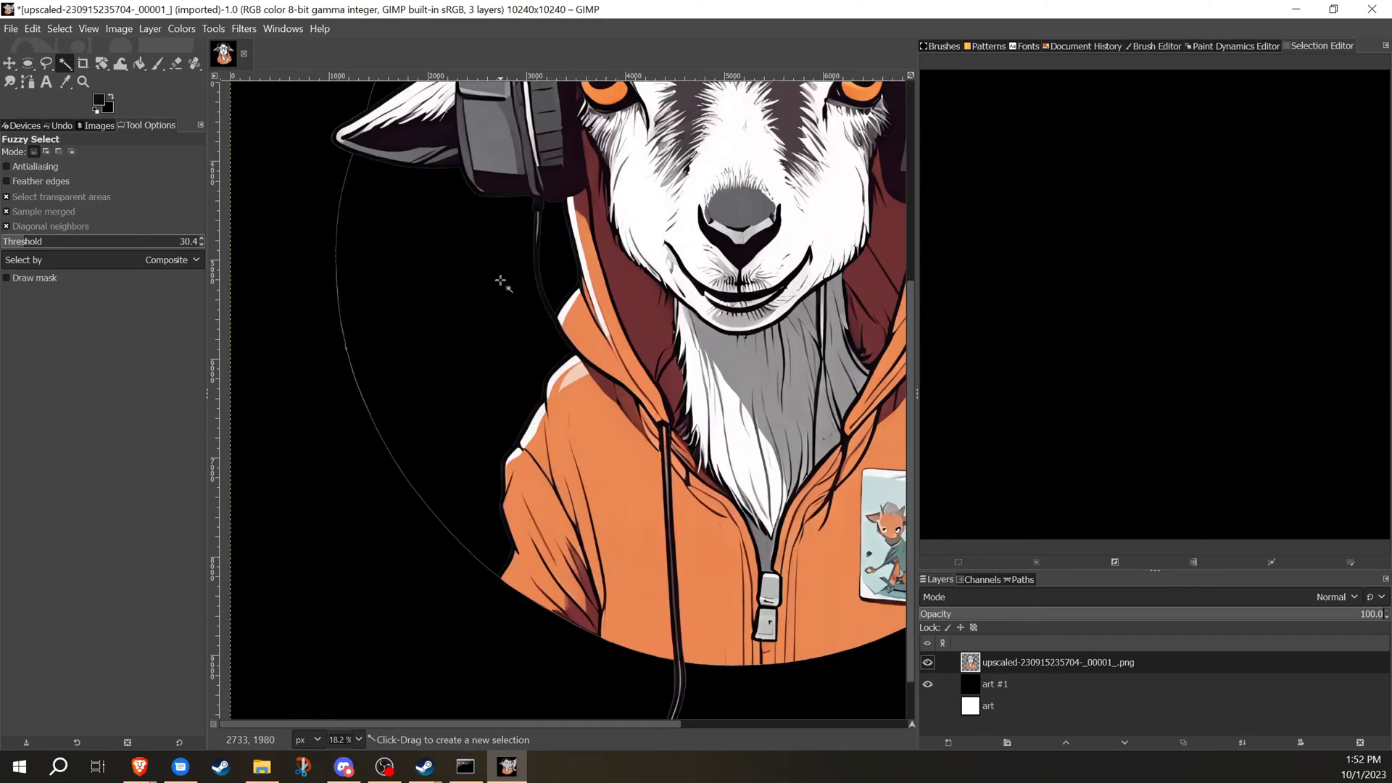
pyautogui.moveTo(611, 727)
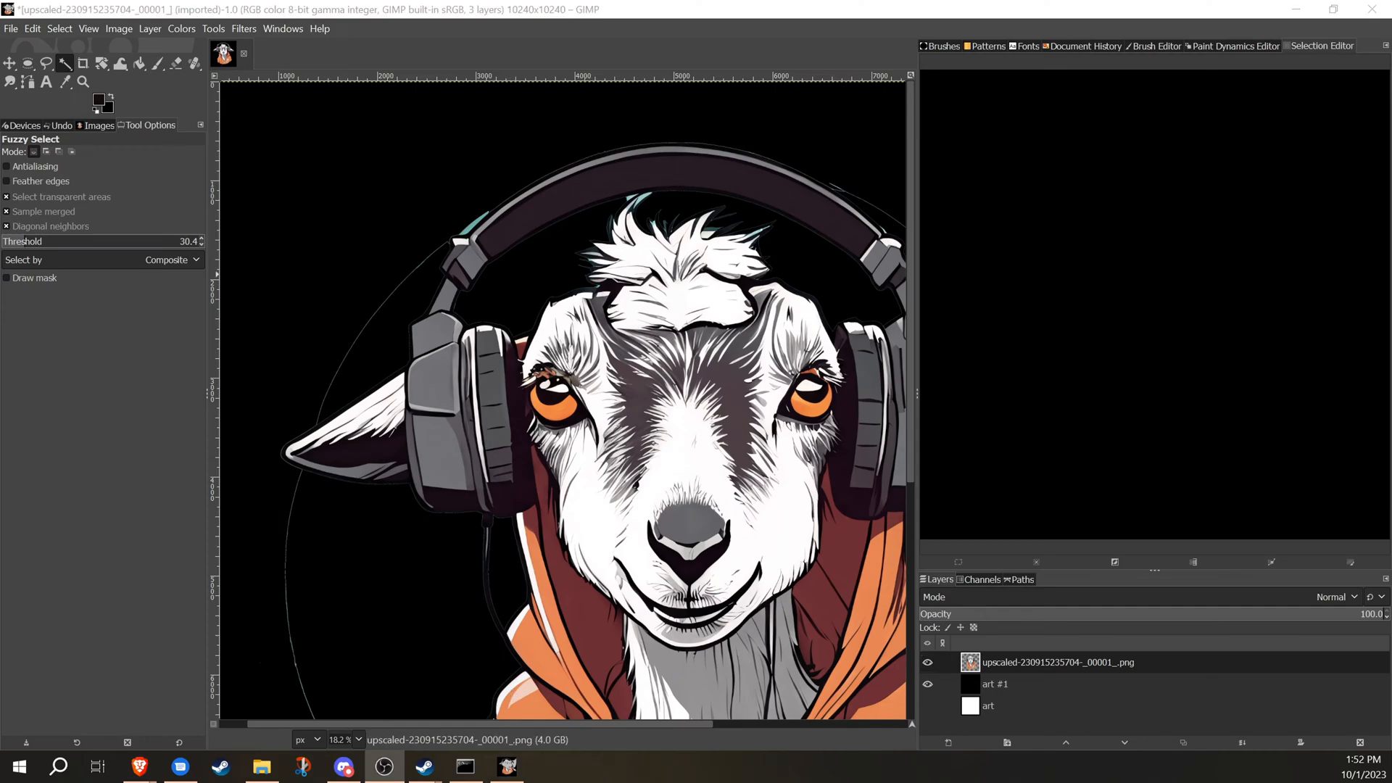
pyautogui.moveTo(411, 299)
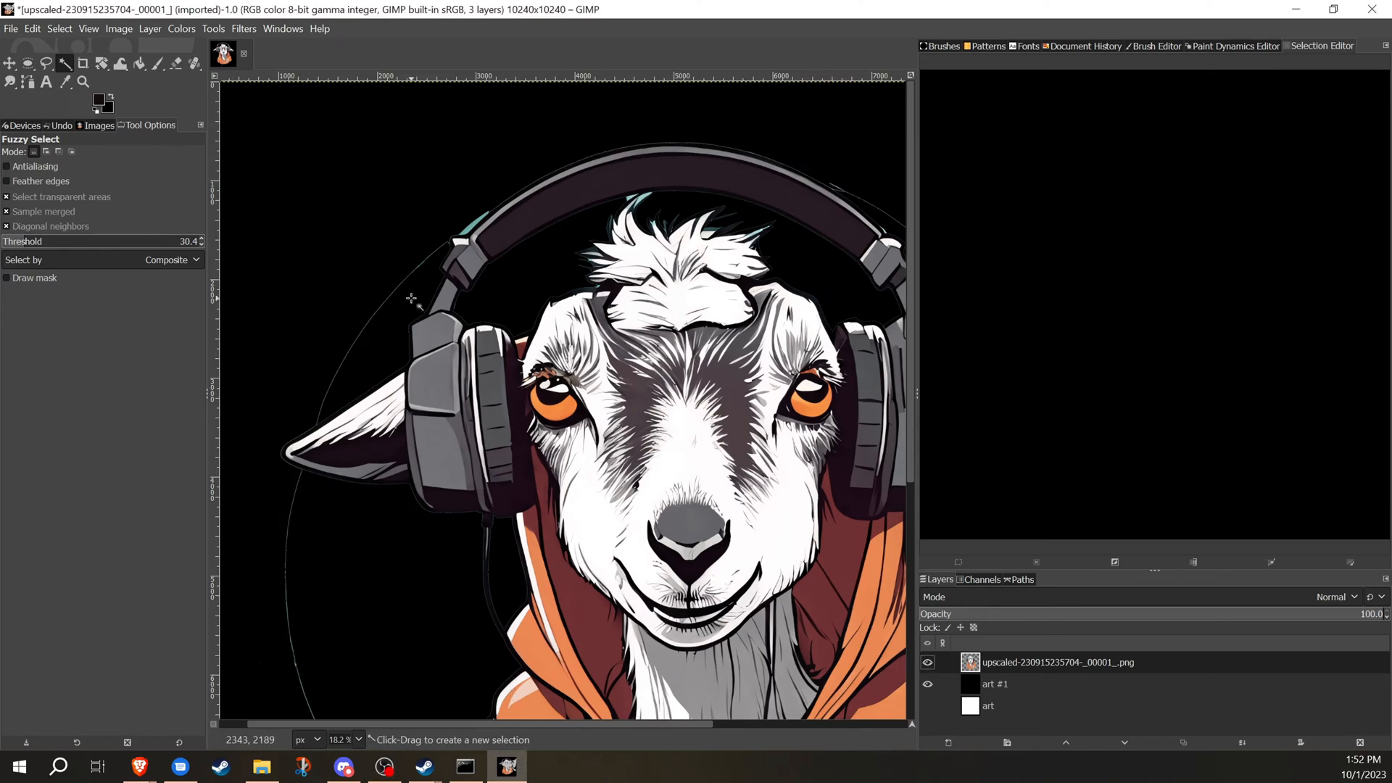
pyautogui.moveTo(465, 168)
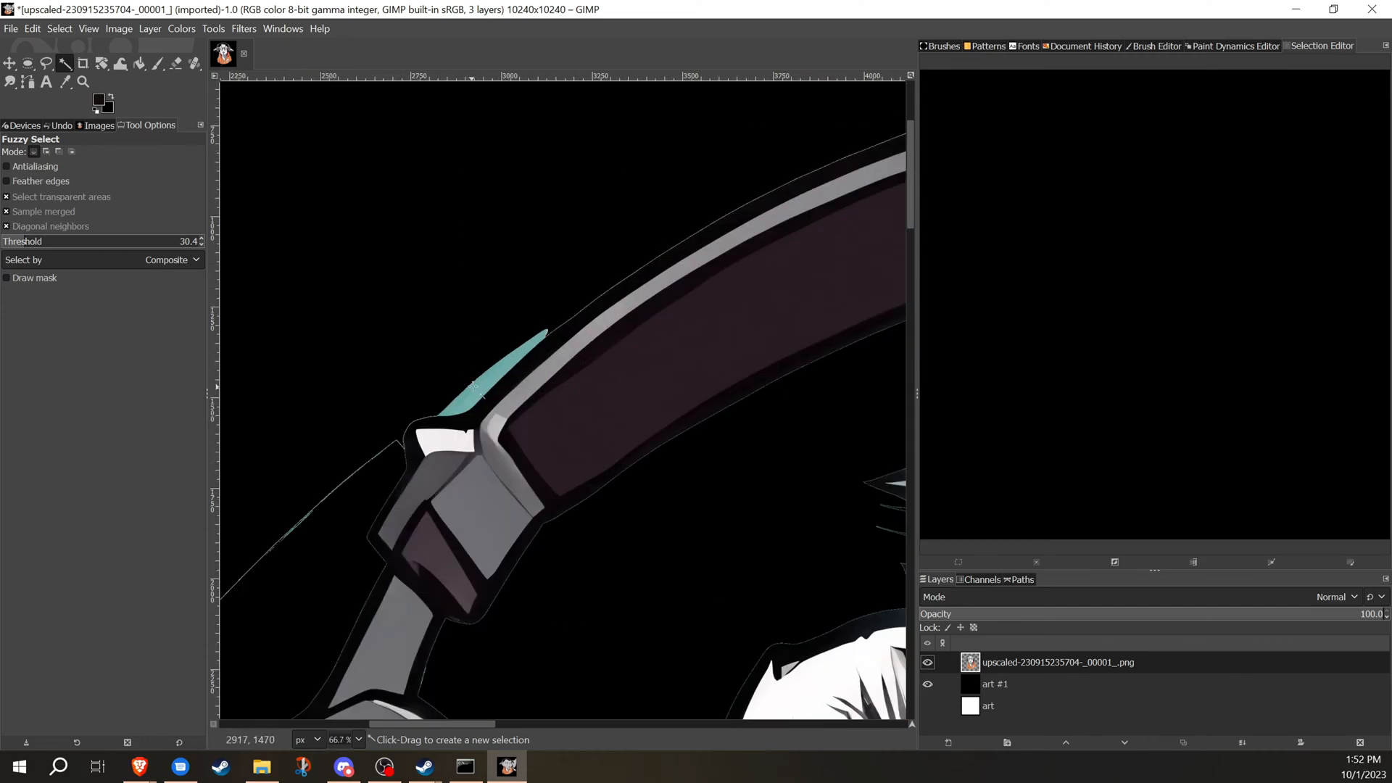
# Fuzzy-select the leftover ring outline, teal specks between hair tufts and a pale patch.
pyautogui.click(480, 386)
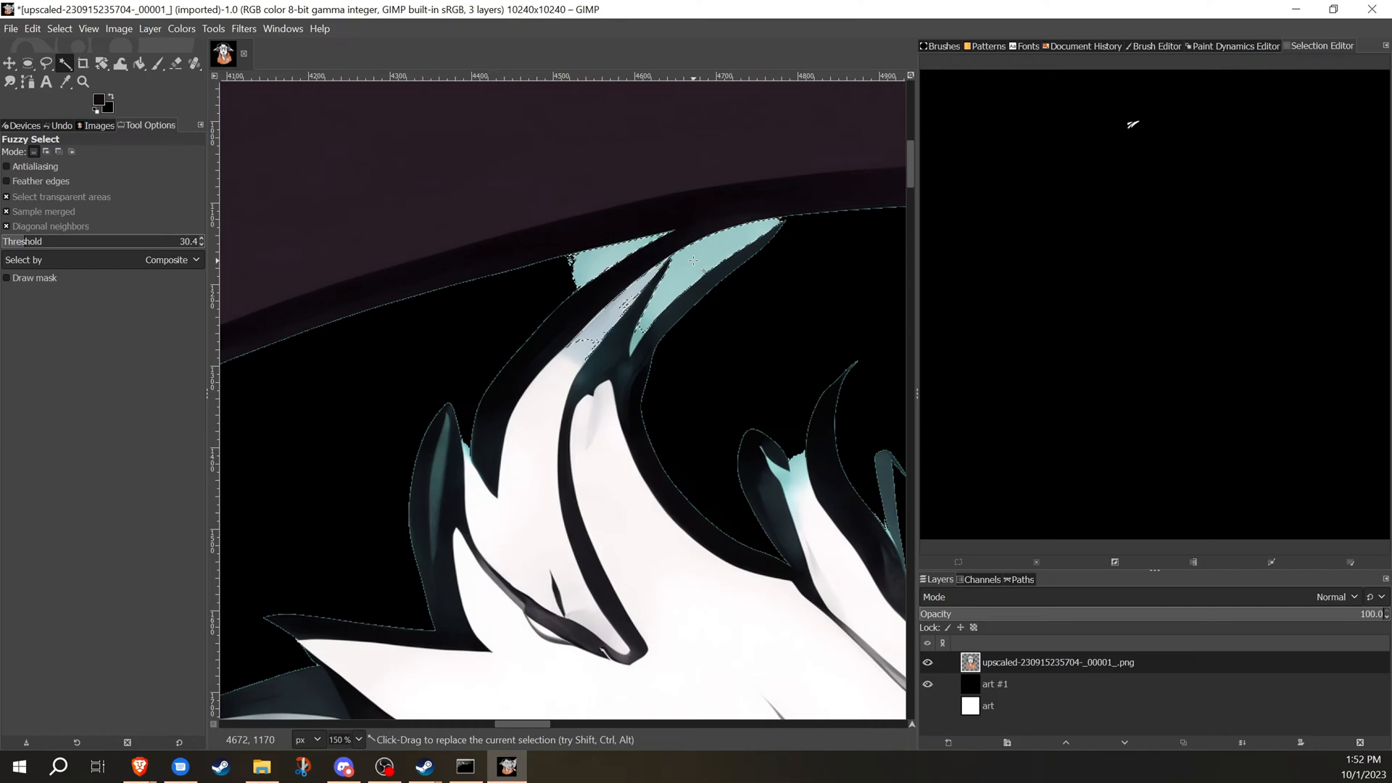
pyautogui.click(694, 259)
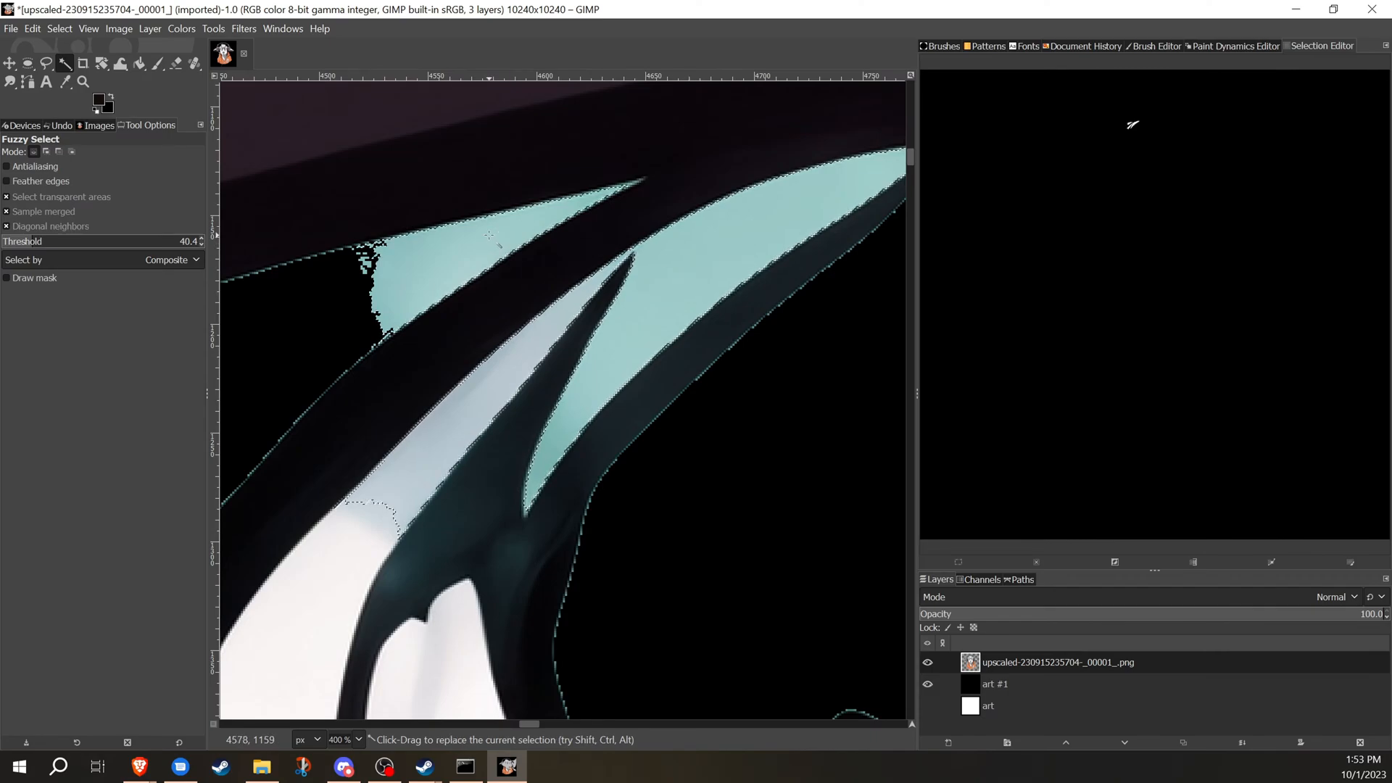
pyautogui.click(489, 235)
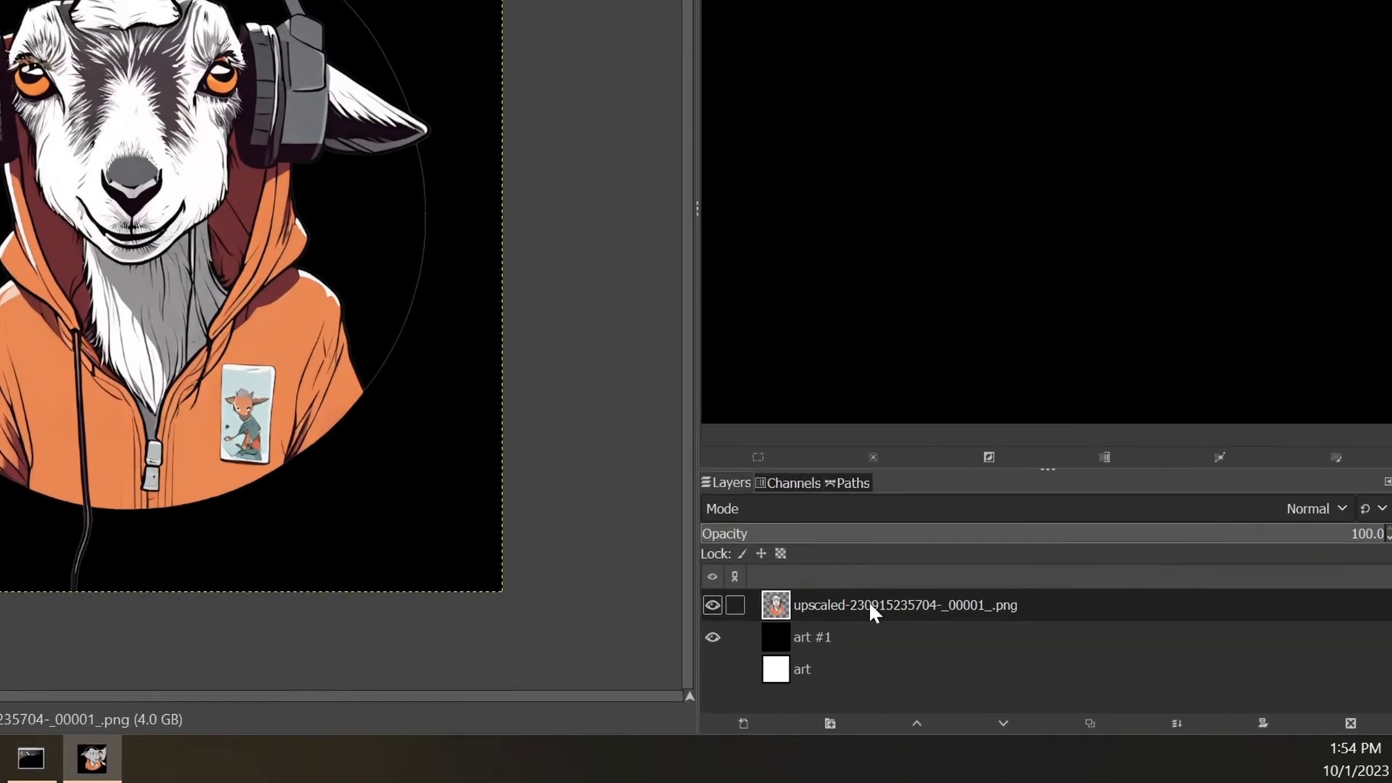
# Use Alpha to Selection on the goat layer to outline all its opaque pixels.
pyautogui.rightClick(903, 605)
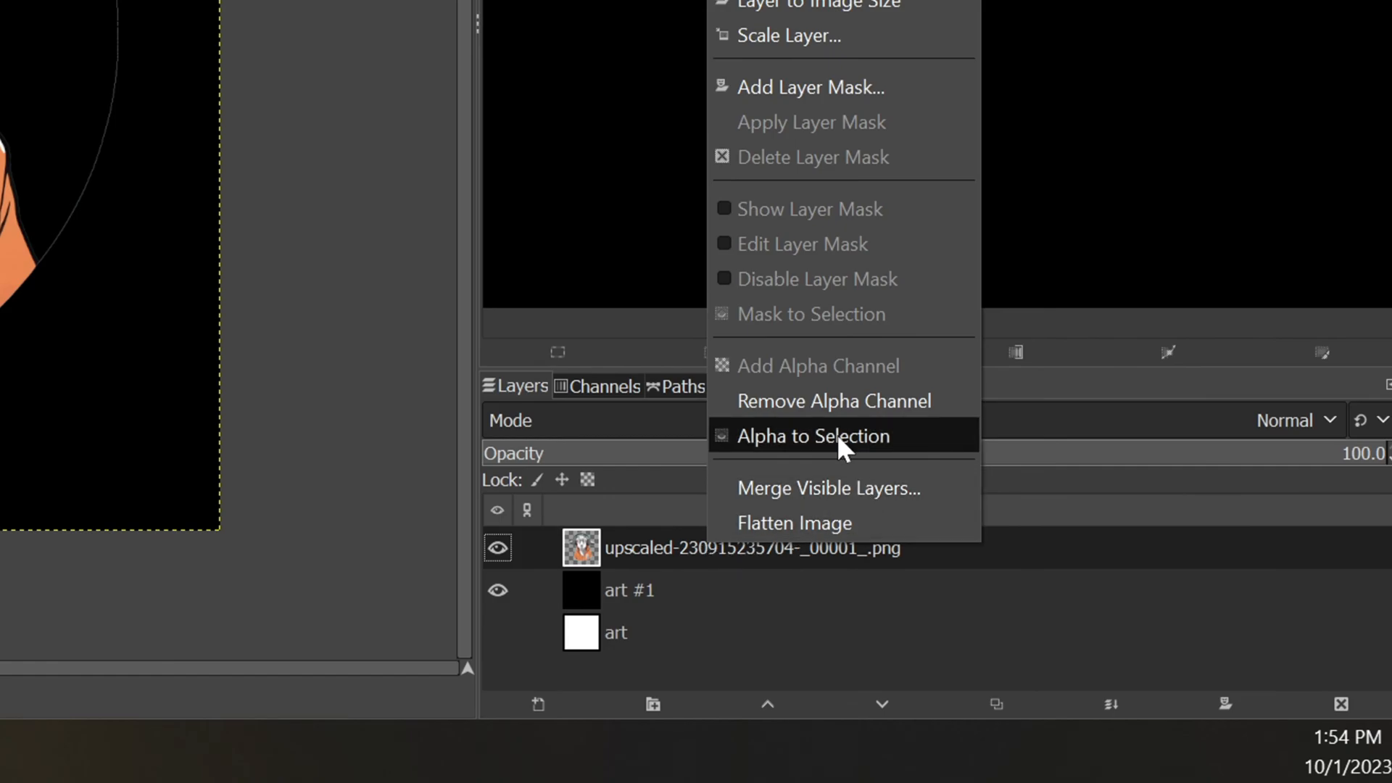
pyautogui.click(812, 437)
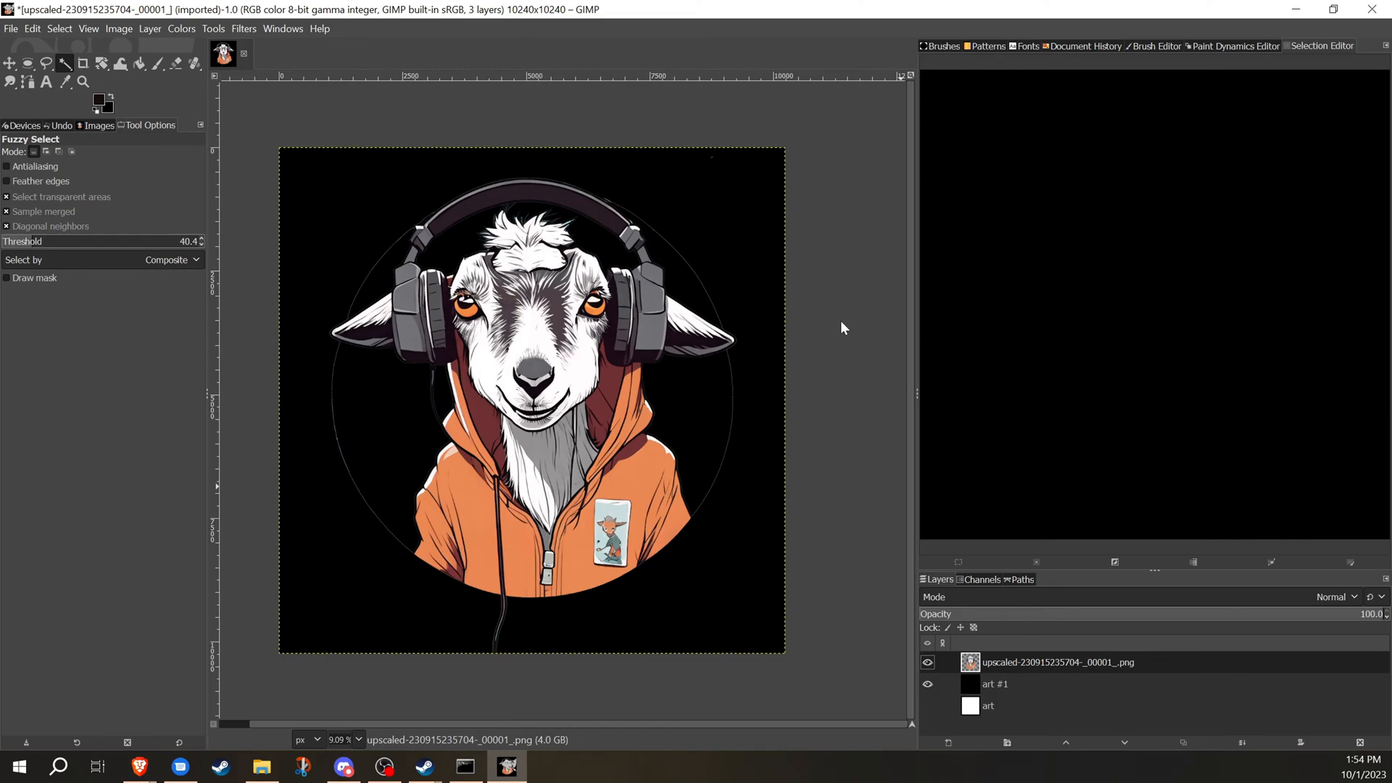
pyautogui.click(1332, 597)
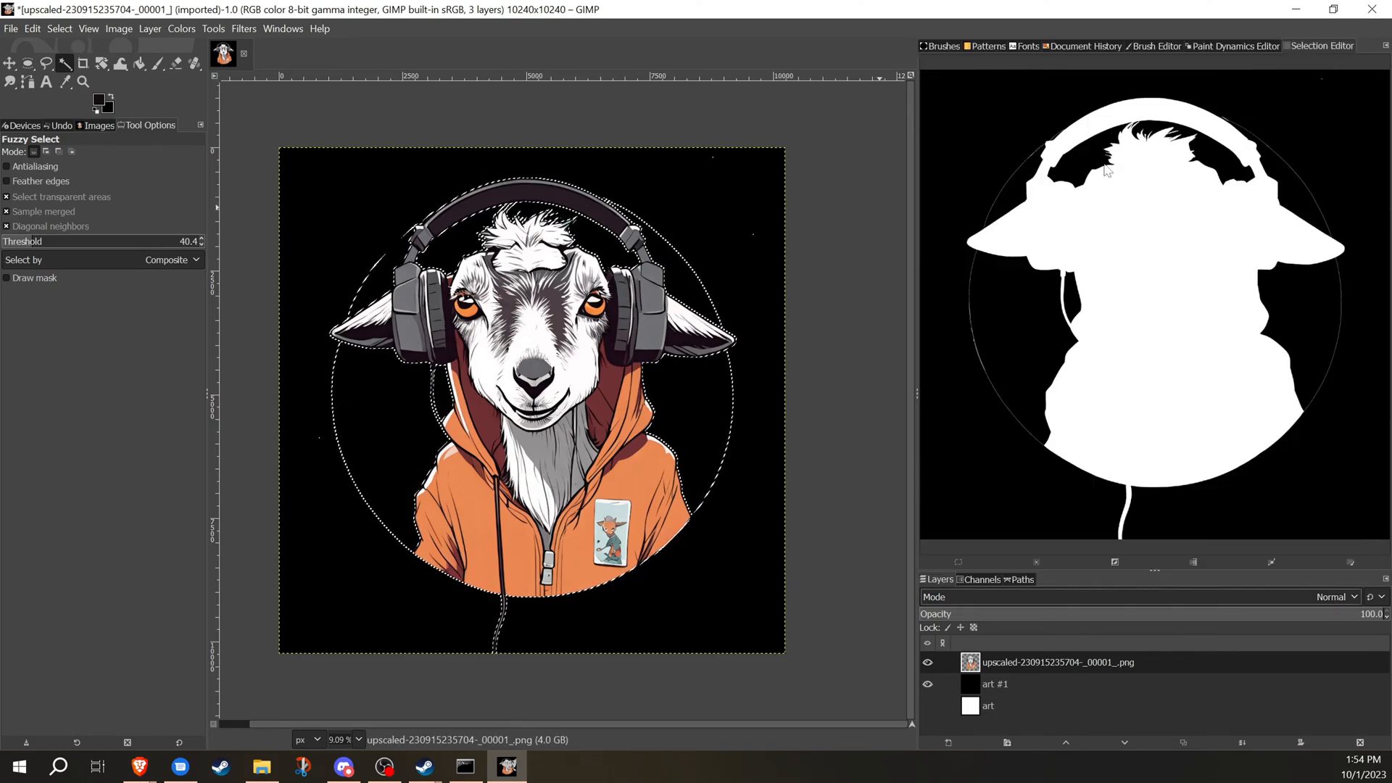
pyautogui.moveTo(1107, 460)
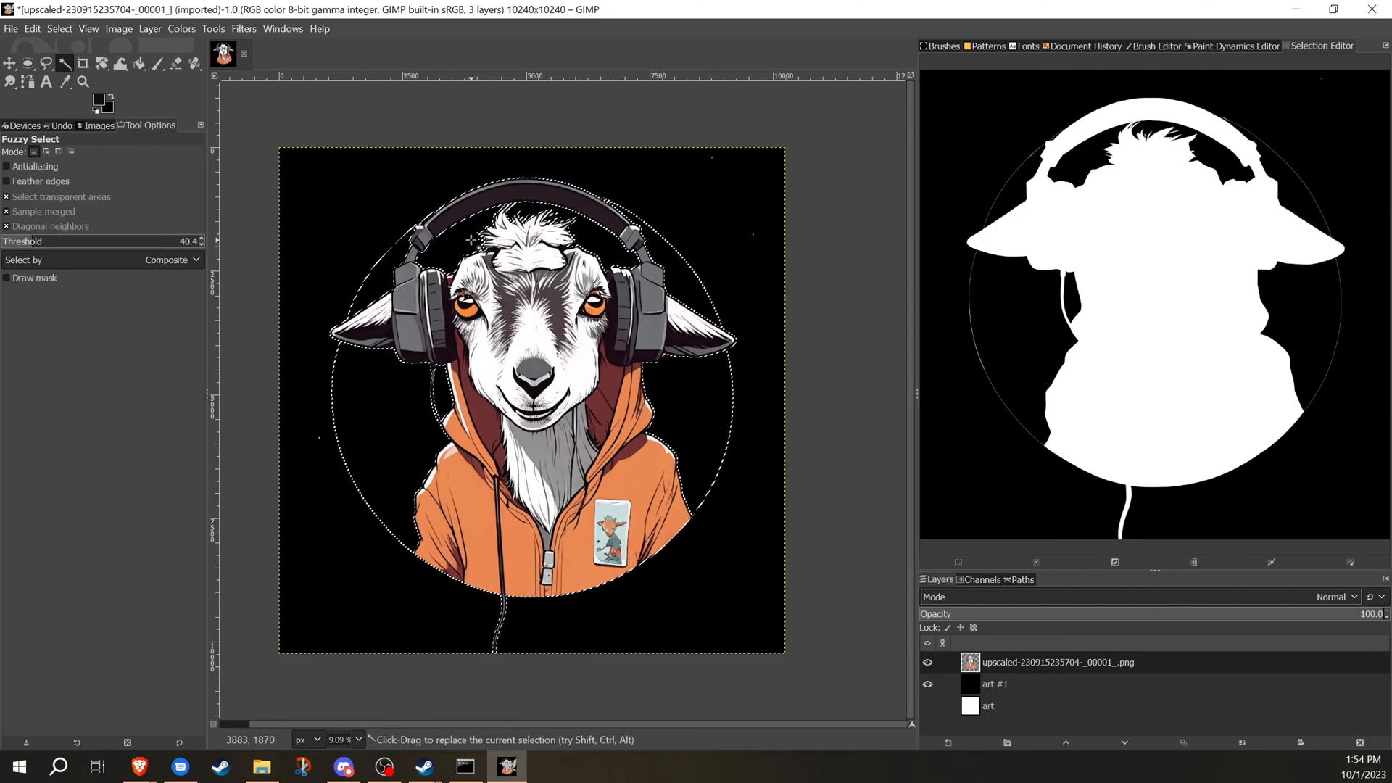
pyautogui.moveTo(748, 230)
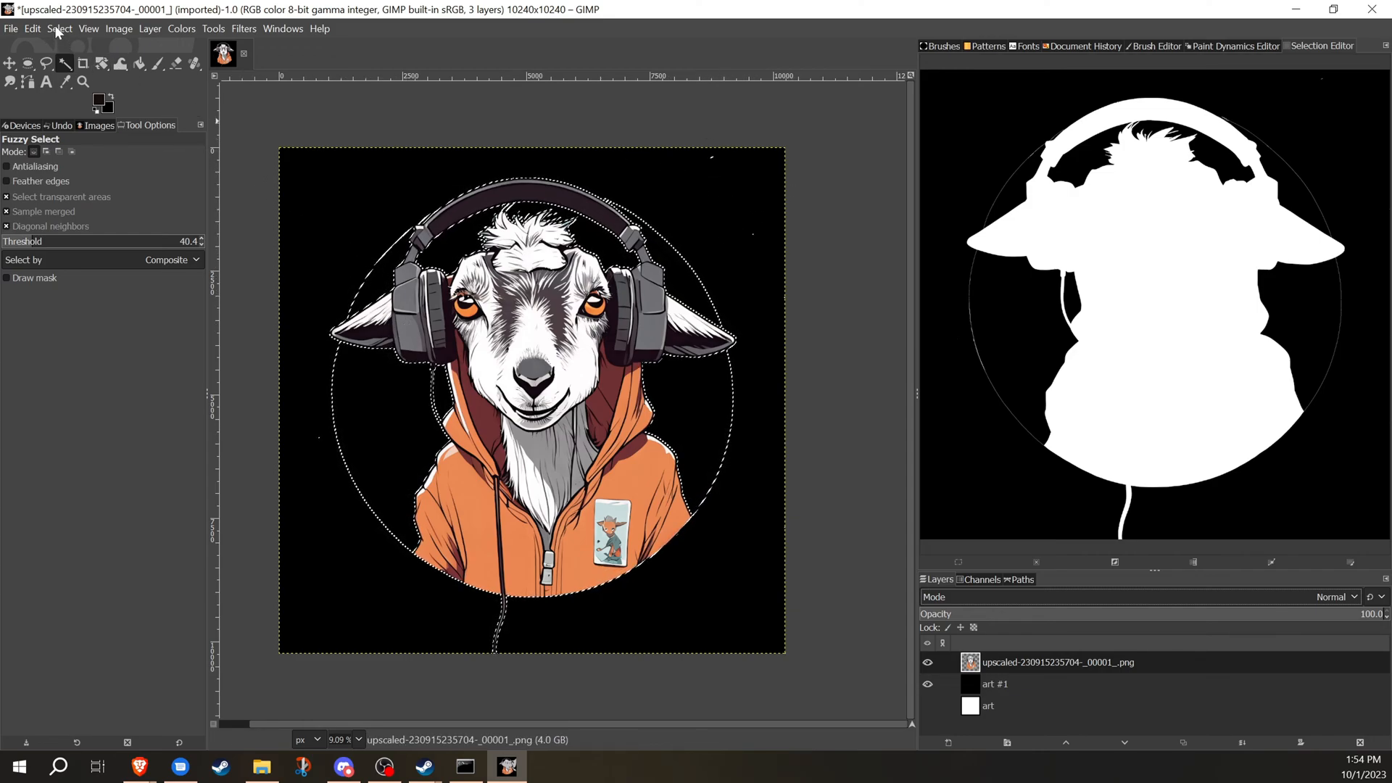
# Shrink the selection by 3 px to drop the thin ring, then invert it.
pyautogui.click(58, 29)
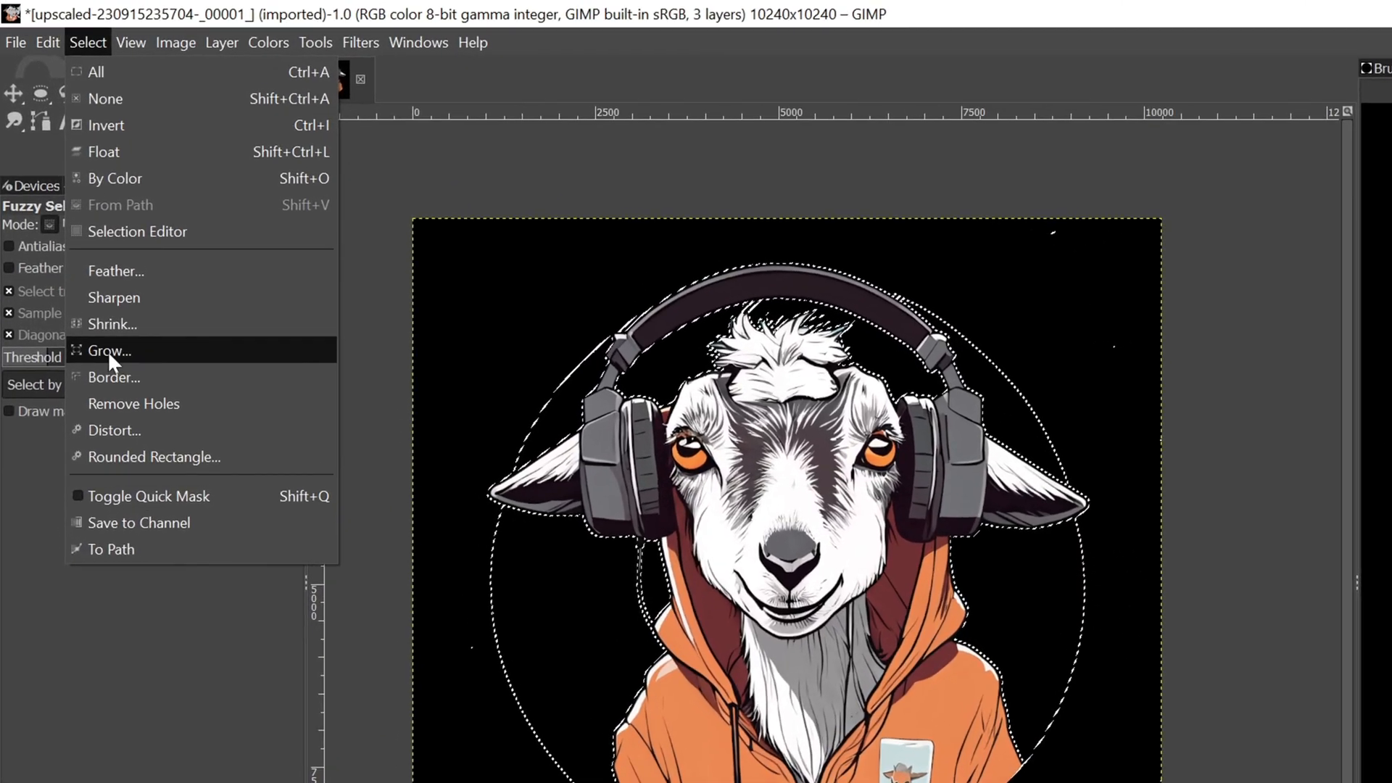
pyautogui.click(113, 324)
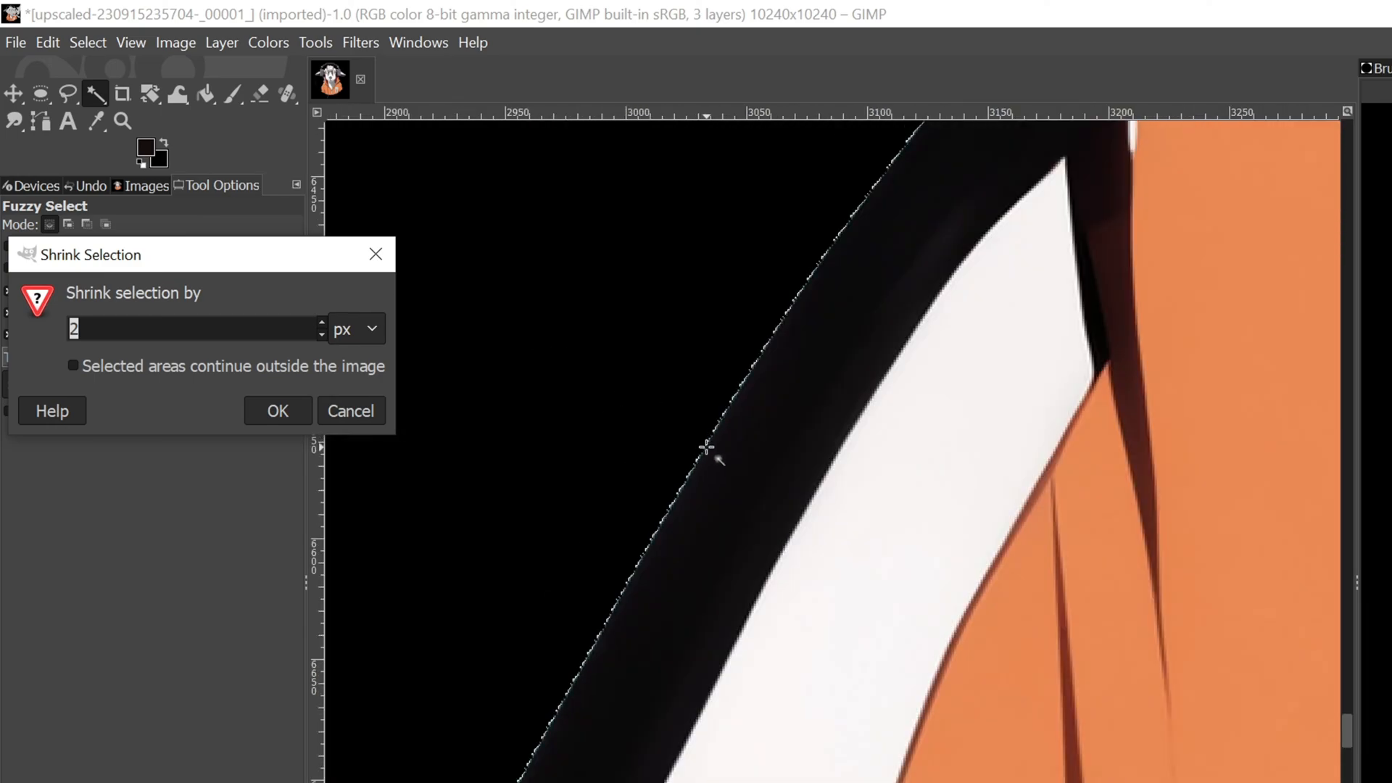
pyautogui.moveTo(239, 353)
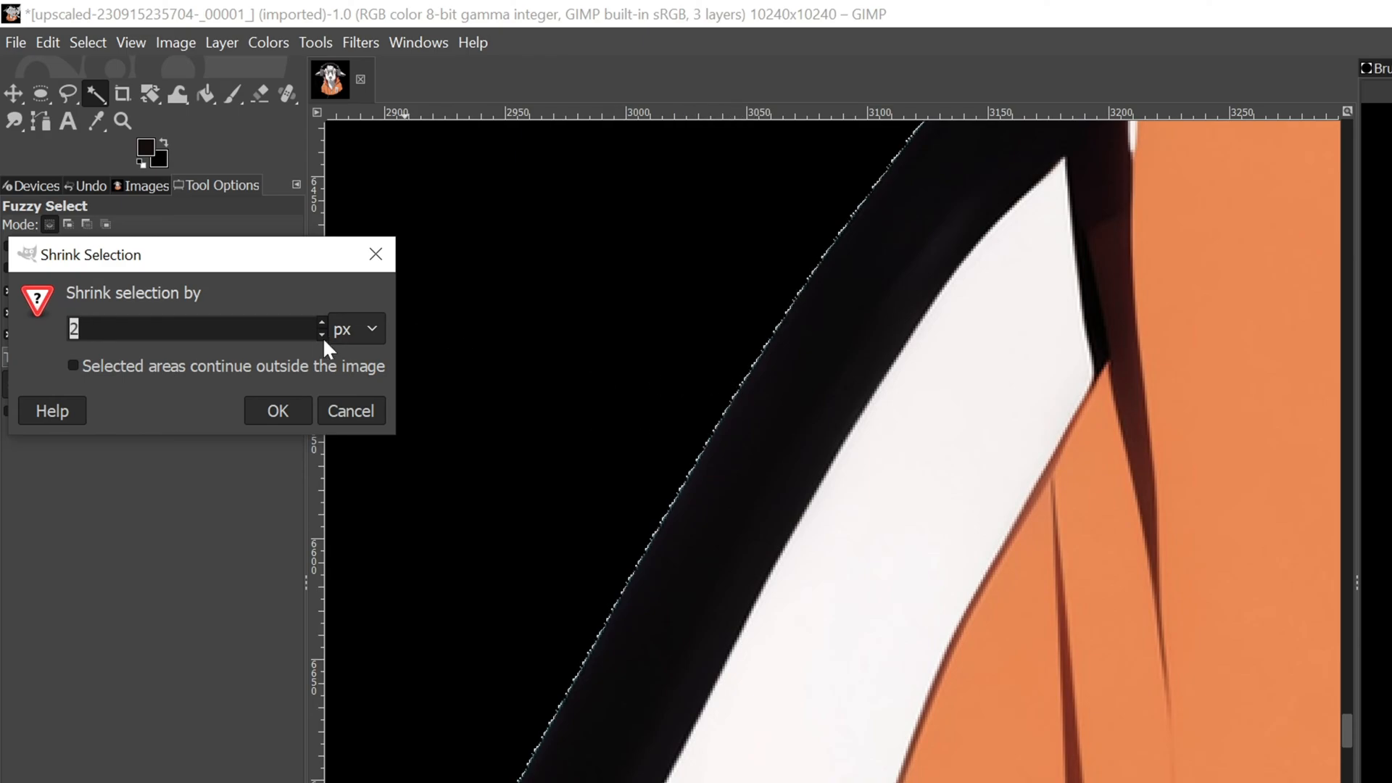
pyautogui.click(320, 324)
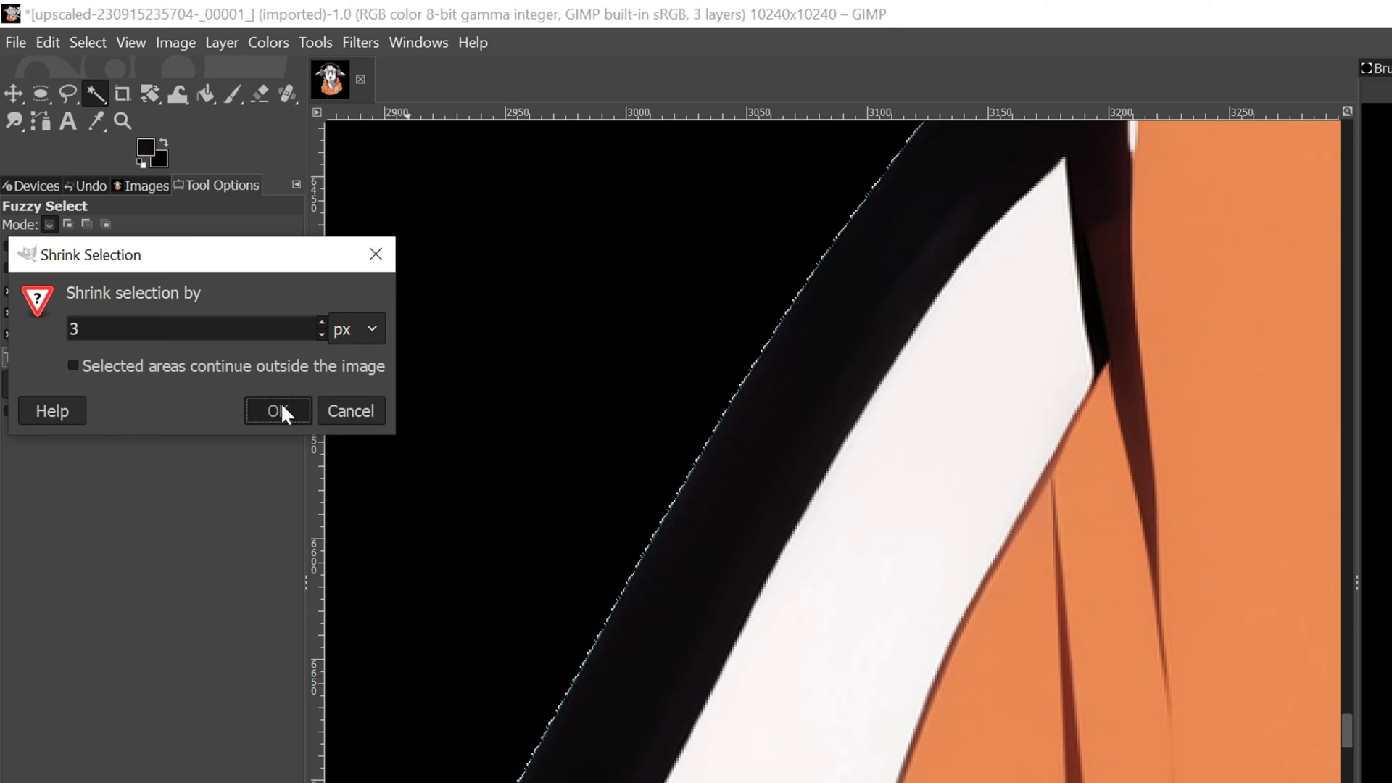
pyautogui.click(275, 410)
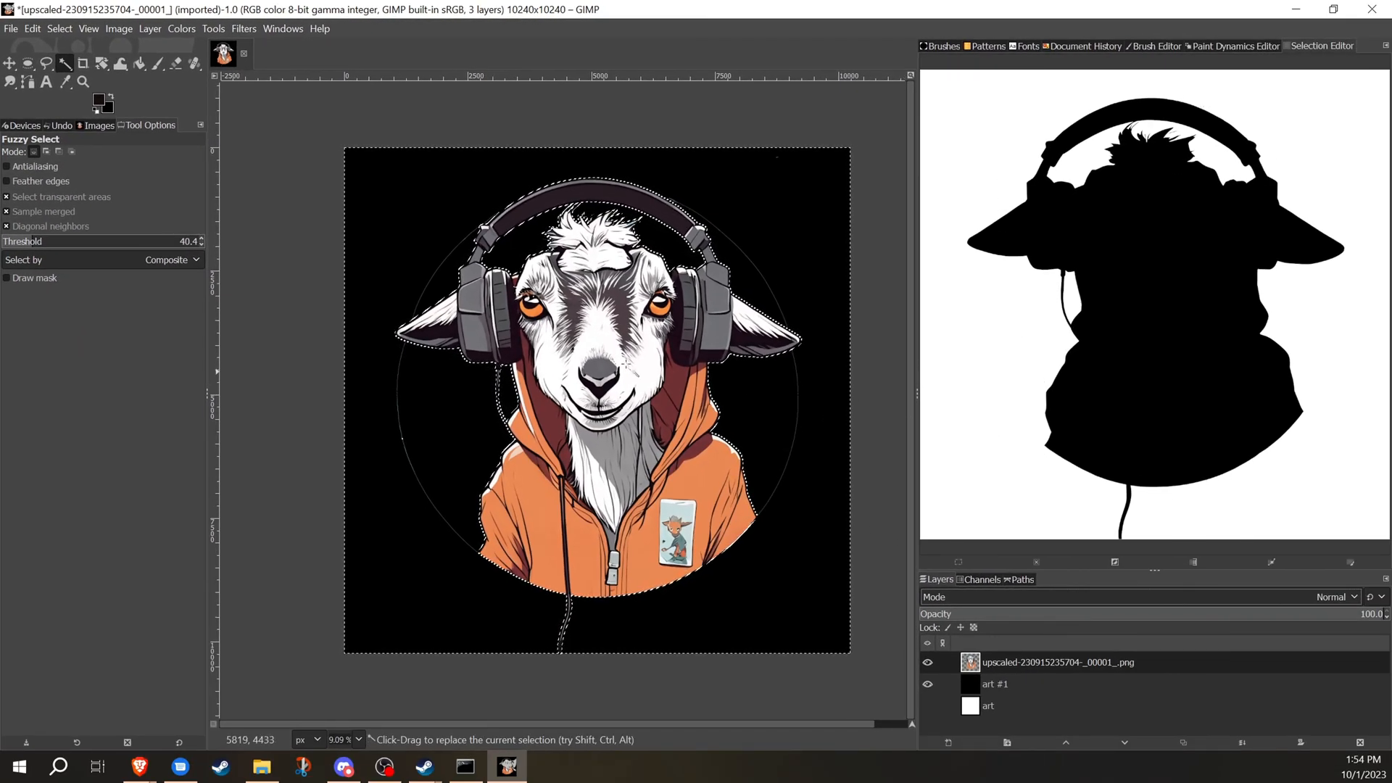
# Clear the selected background and ring, then deselect everything.
pyautogui.click(32, 29)
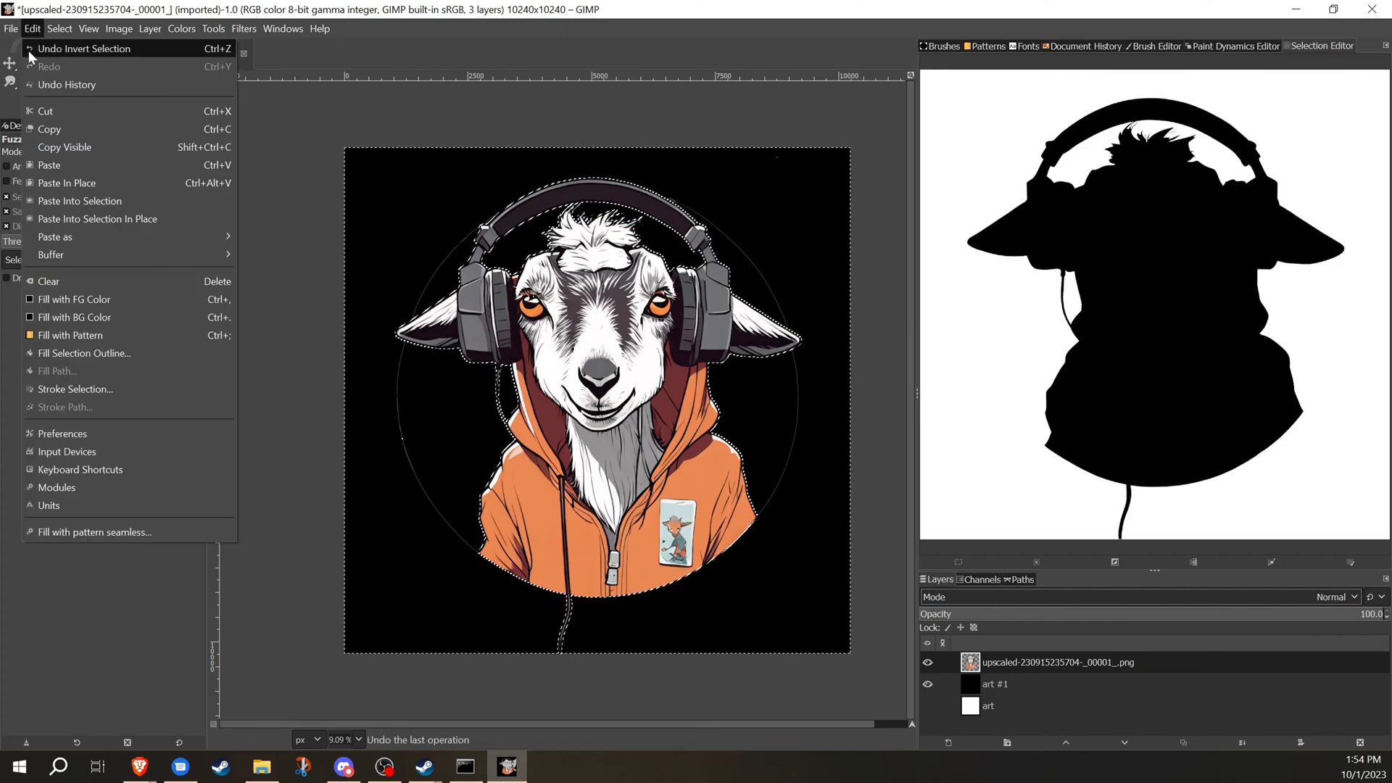
pyautogui.moveTo(50, 282)
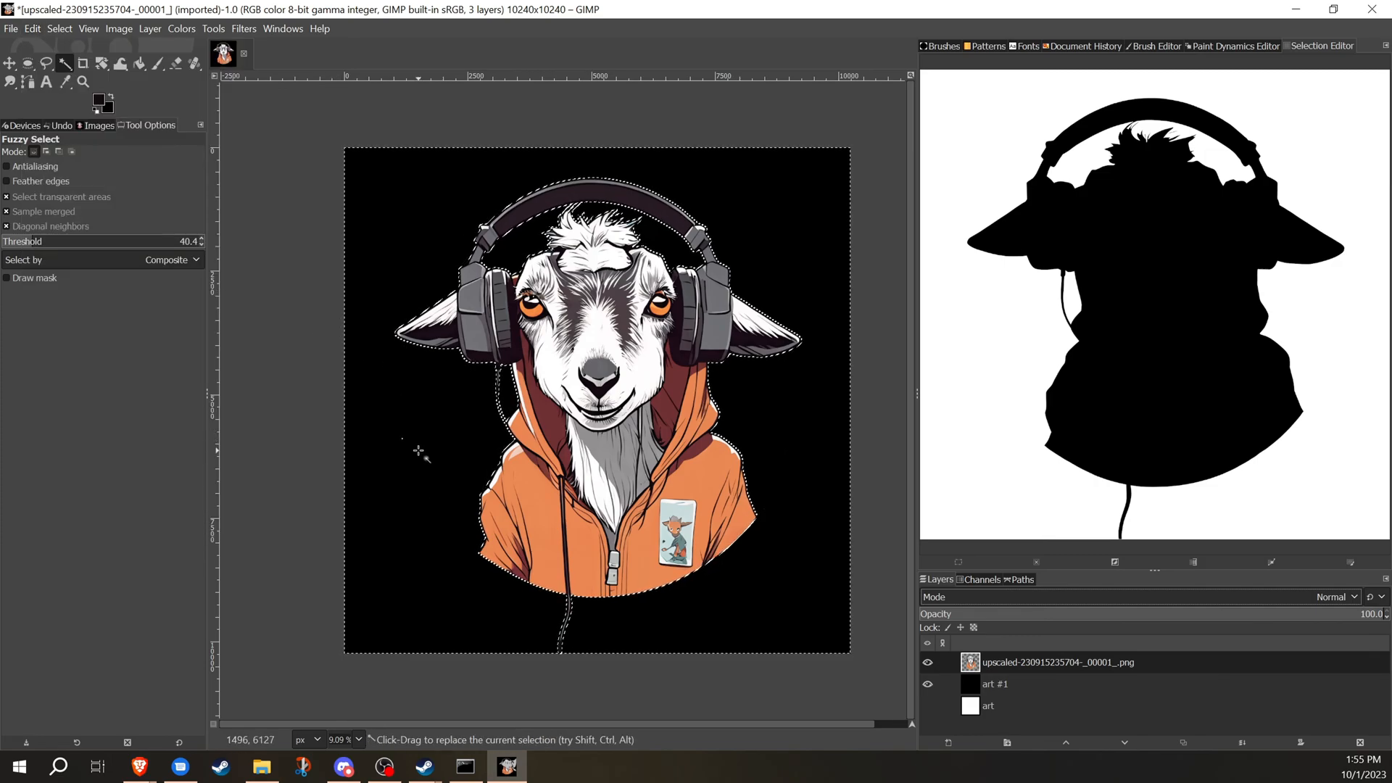
pyautogui.click(58, 29)
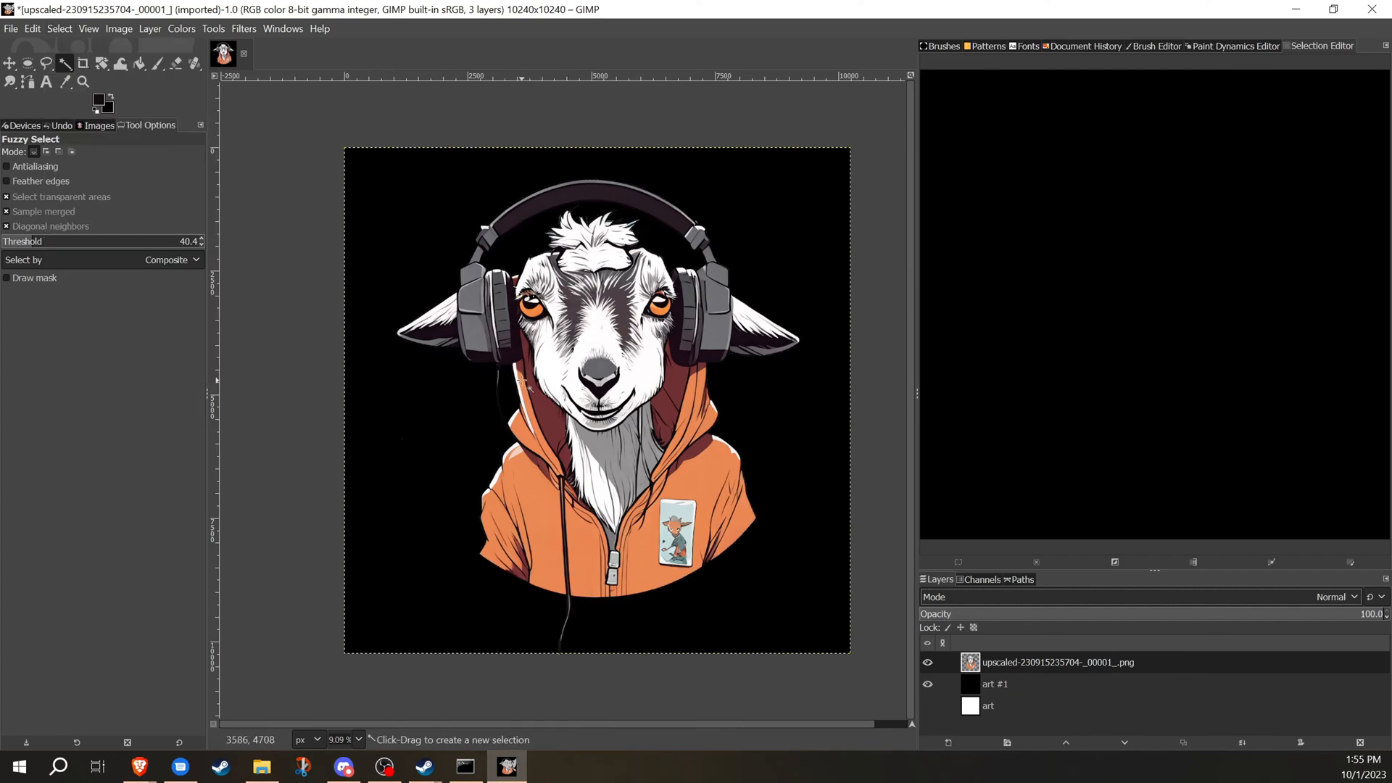
pyautogui.click(927, 683)
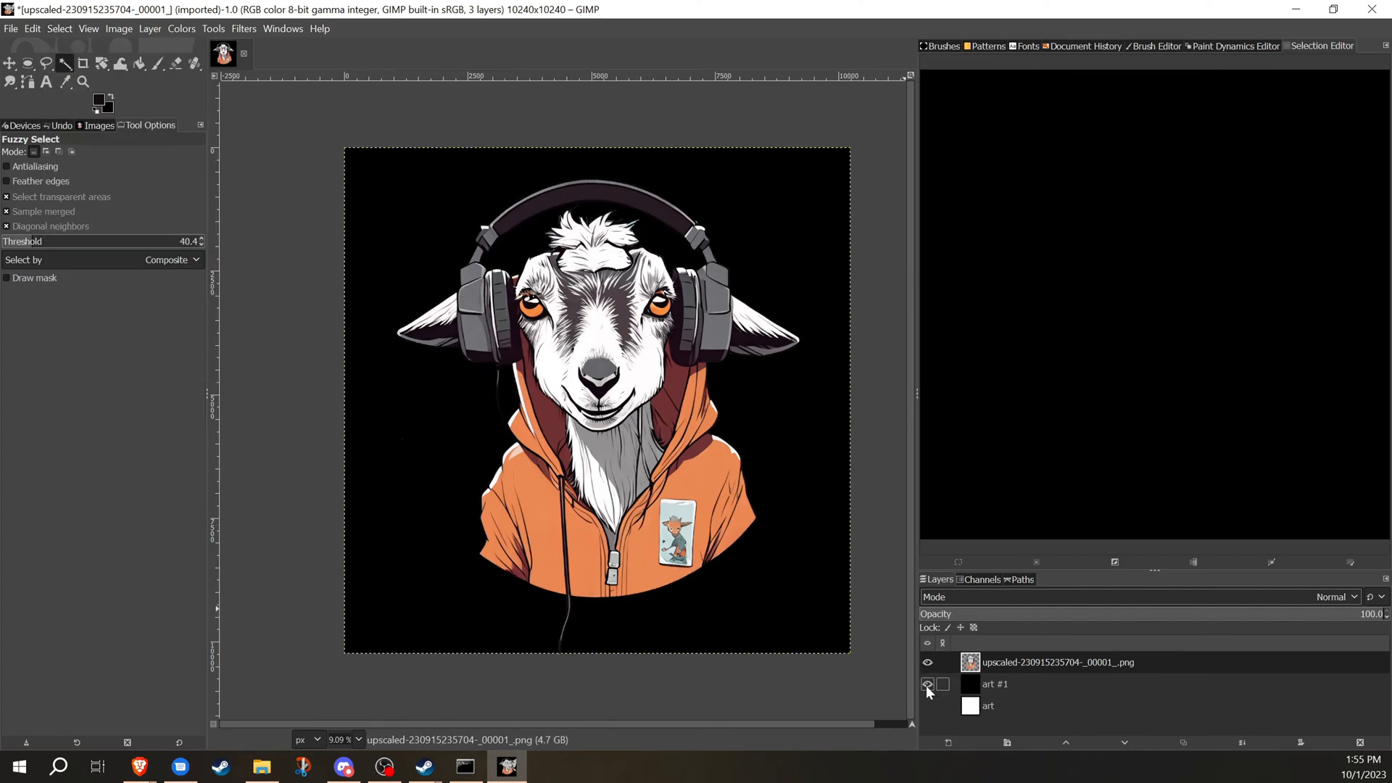
pyautogui.click(927, 663)
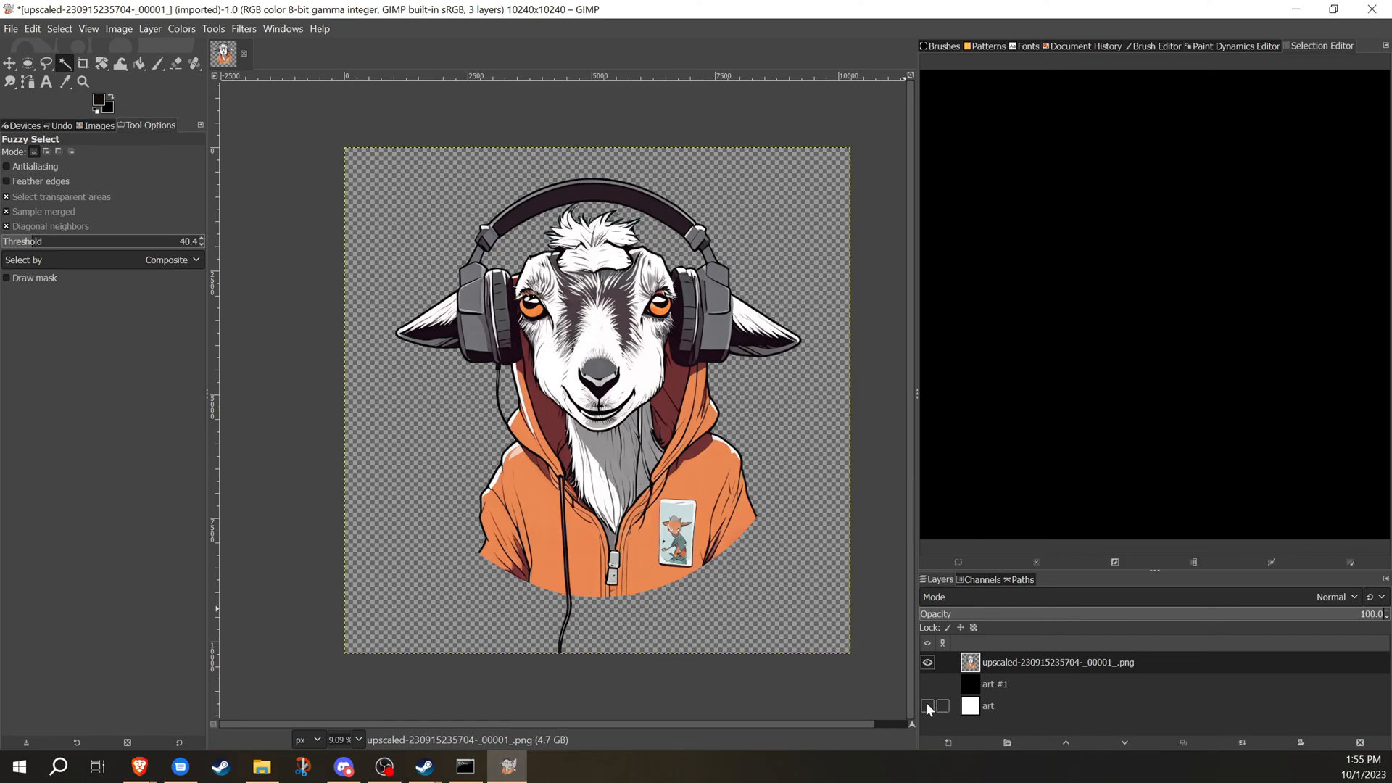
pyautogui.click(927, 706)
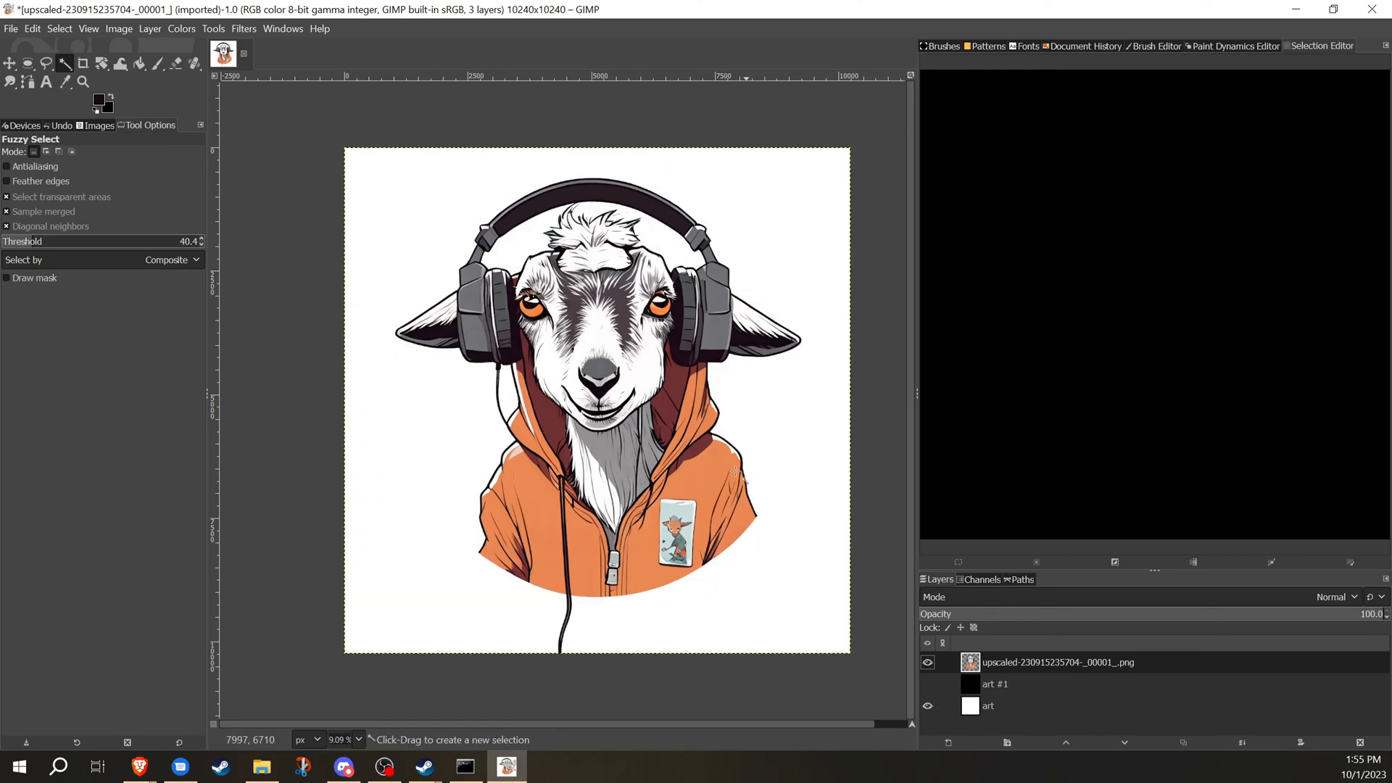
pyautogui.moveTo(596, 519)
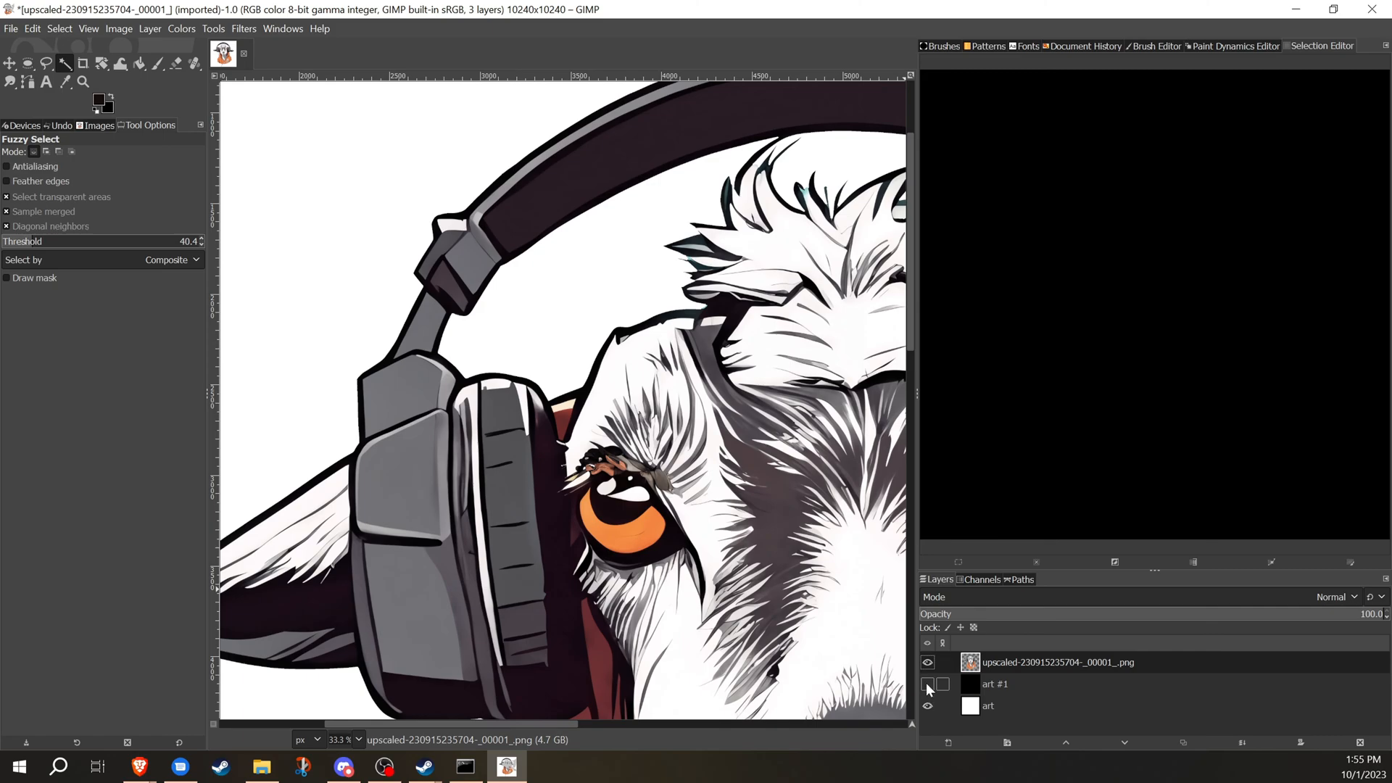
pyautogui.click(927, 684)
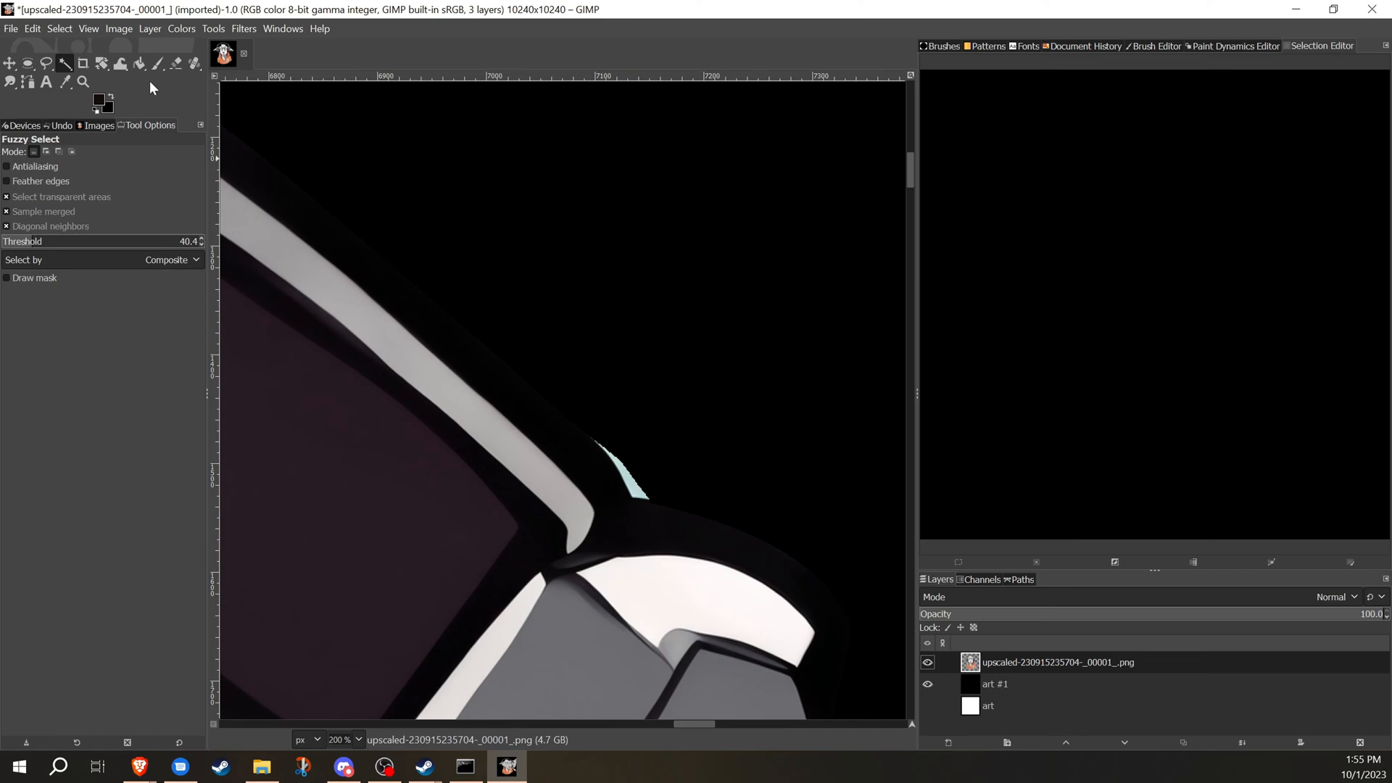
# Erase the pale sliver along the headphone edge and view the goat cut-out over transparency.
pyautogui.click(175, 62)
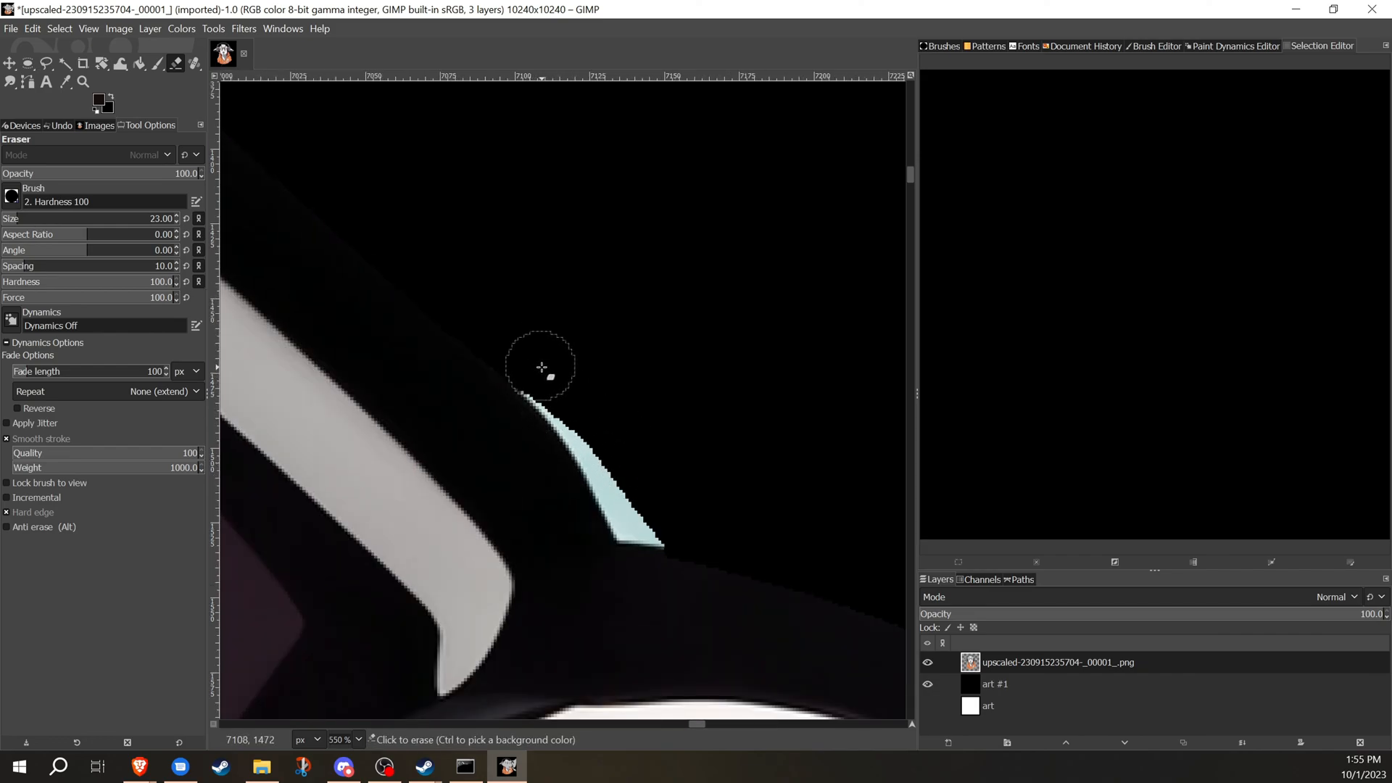
pyautogui.moveTo(540, 367); pyautogui.dragTo(624, 489)
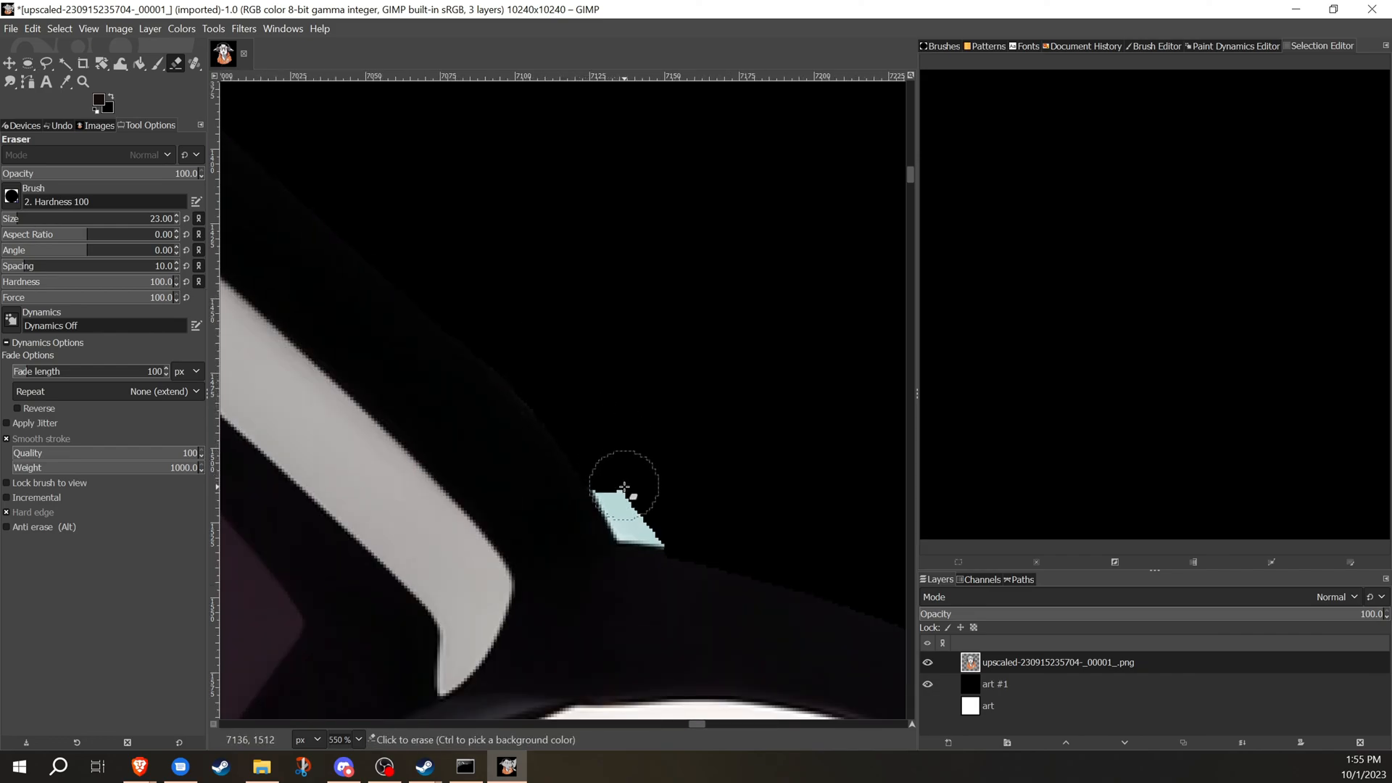
pyautogui.moveTo(624, 489); pyautogui.dragTo(690, 532)
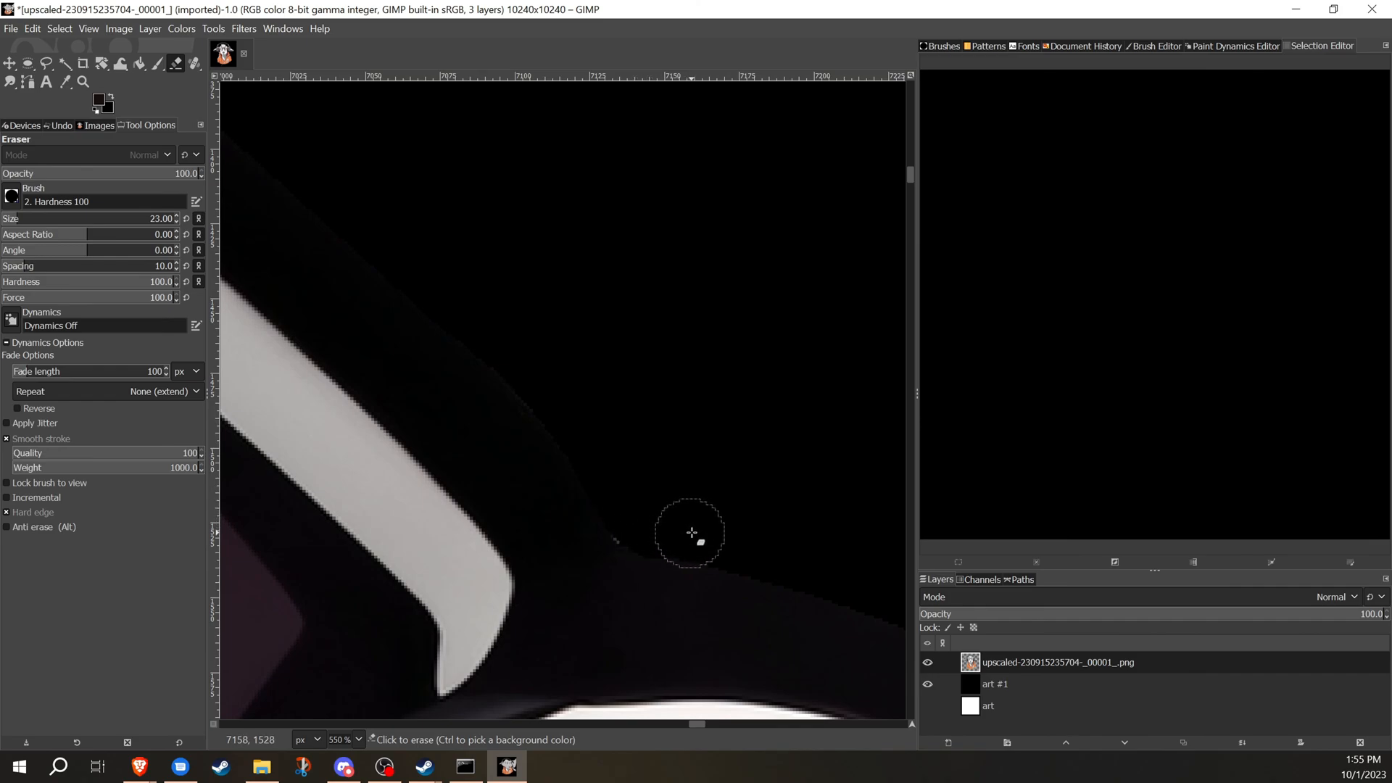
pyautogui.press('shift+ctrl+j')
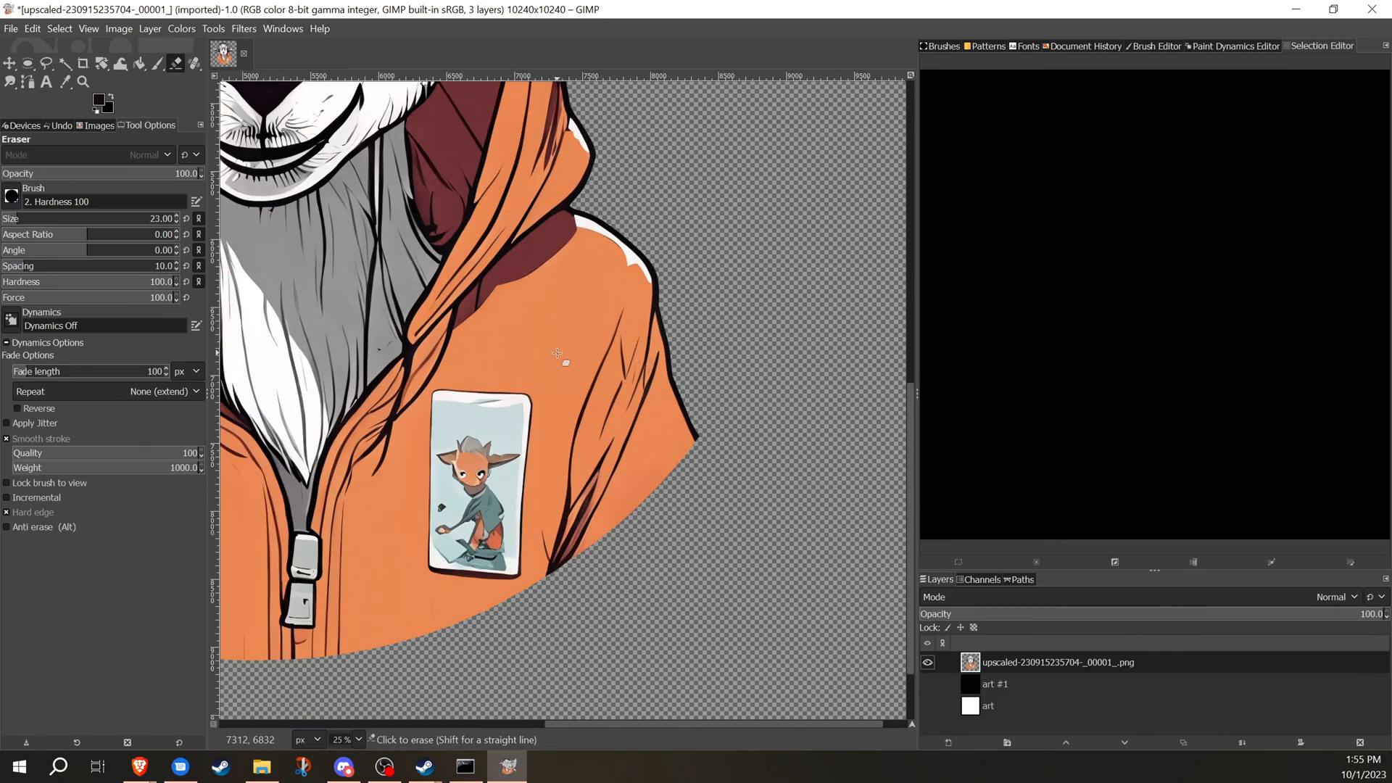
pyautogui.scroll(-3)
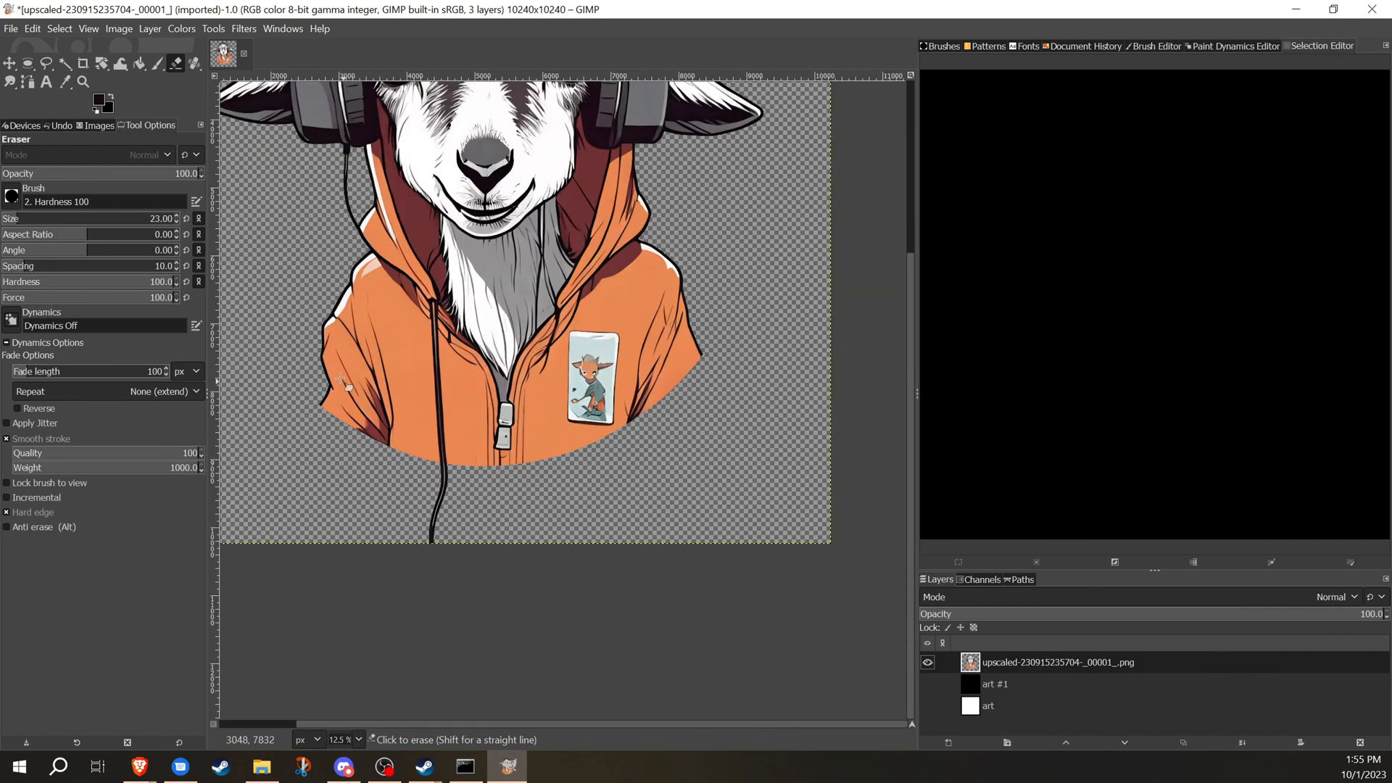